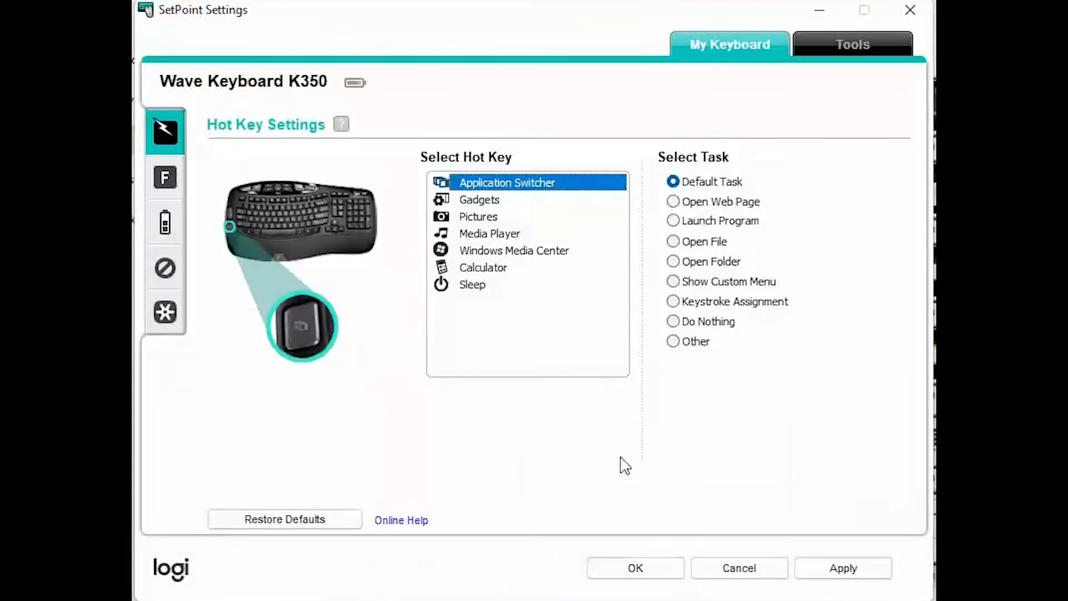
pyautogui.moveTo(693, 451)
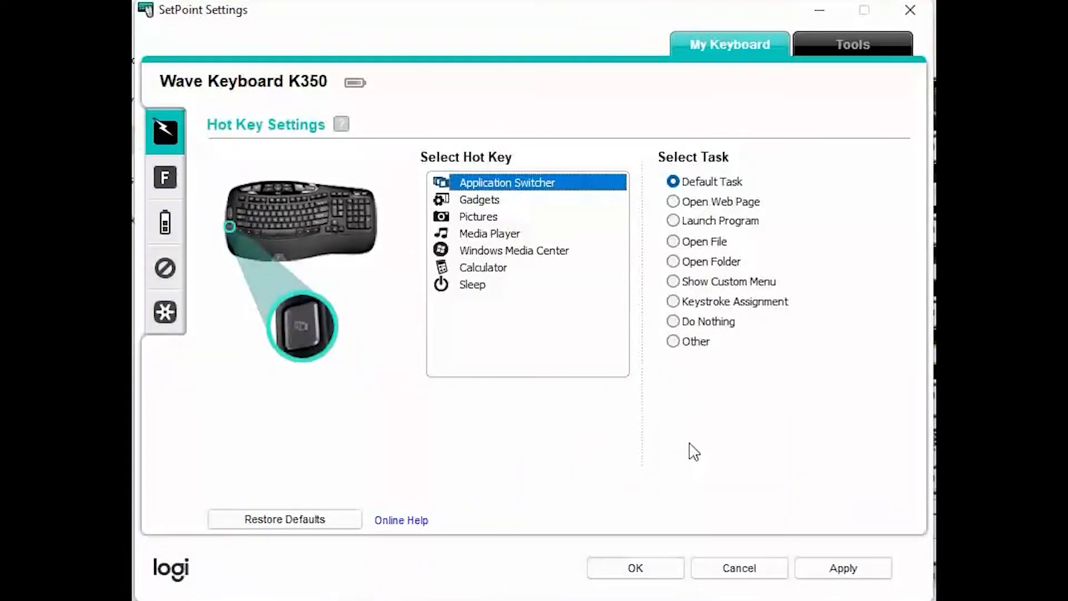
pyautogui.moveTo(405, 365)
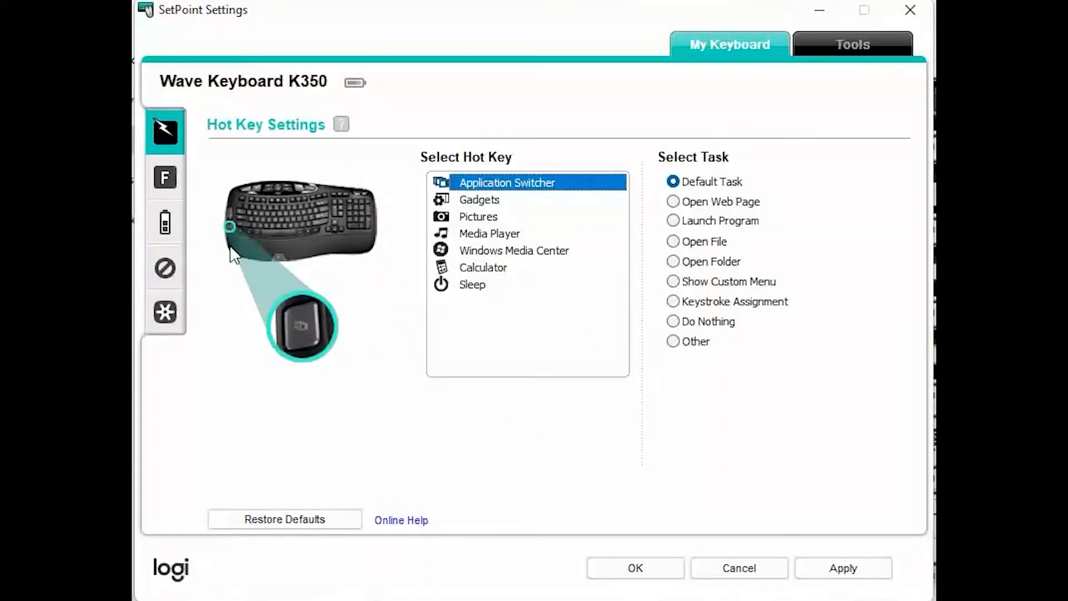
pyautogui.moveTo(456, 400)
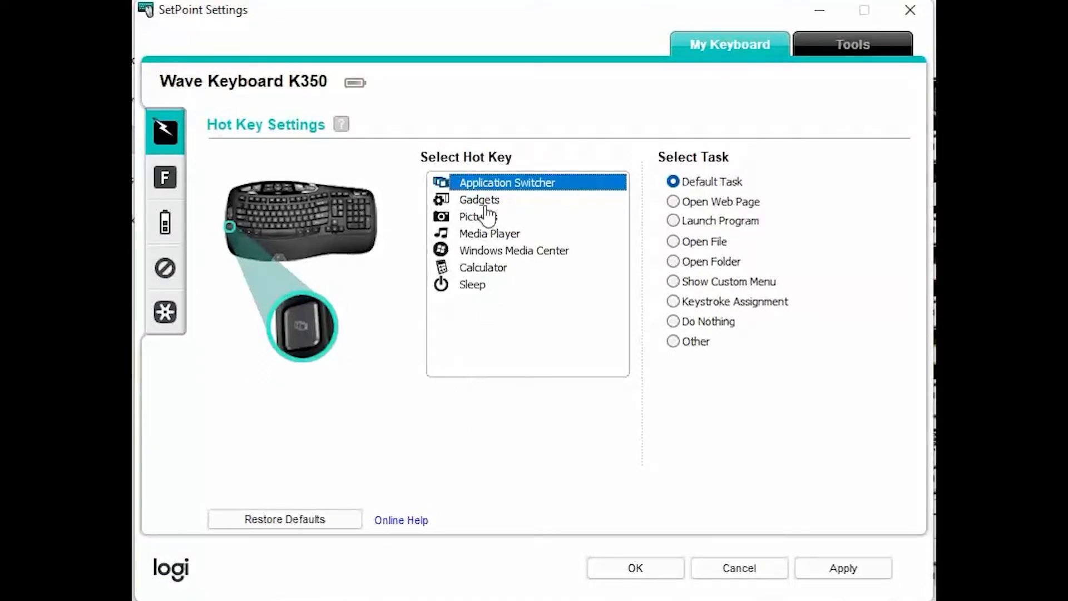
pyautogui.moveTo(494, 199)
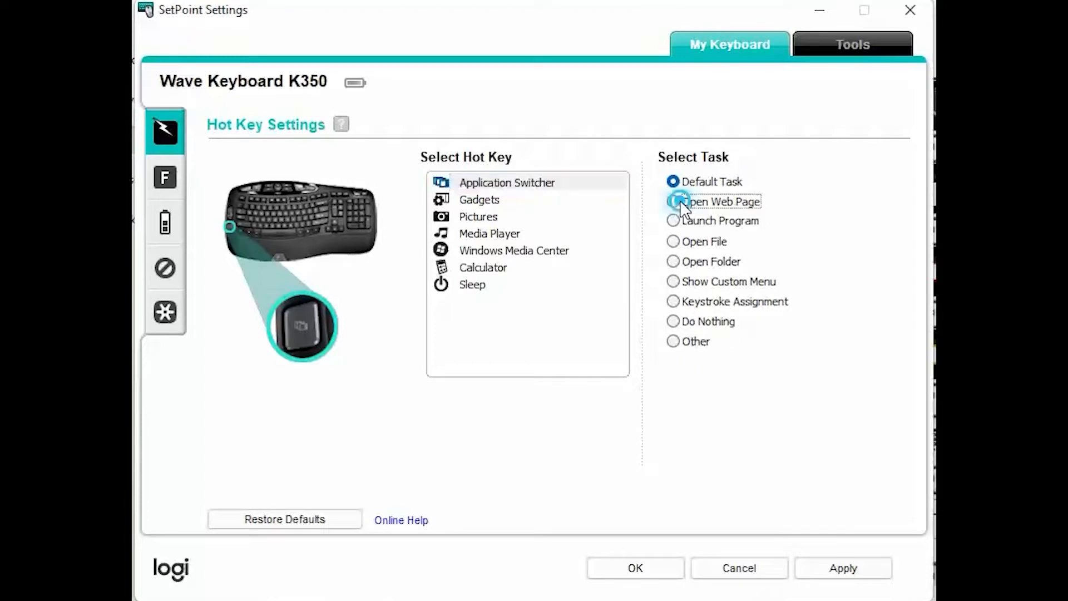
pyautogui.click(673, 201)
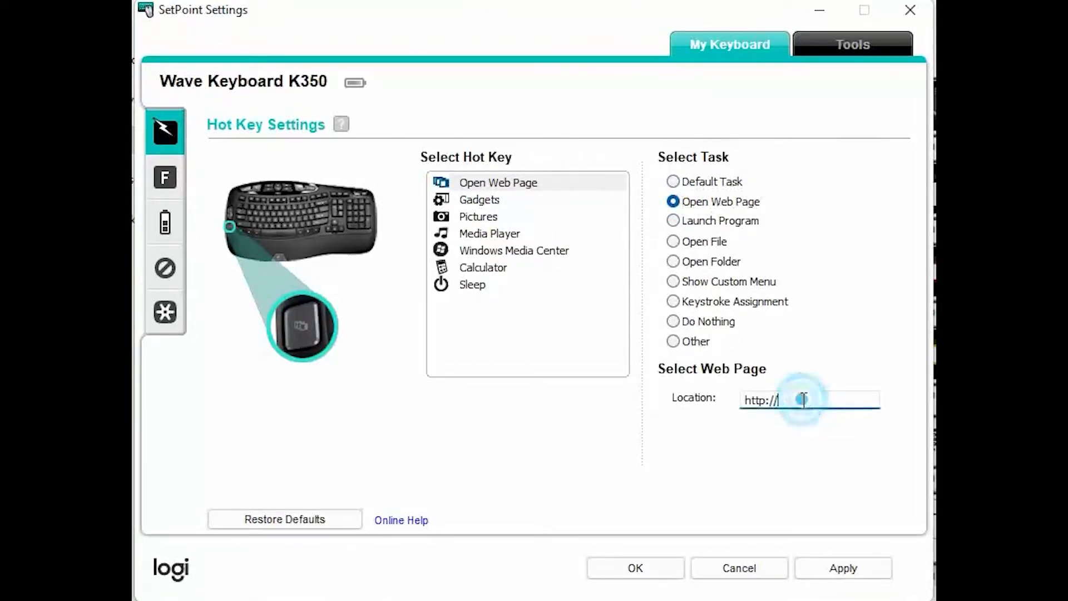
pyautogui.write('w')
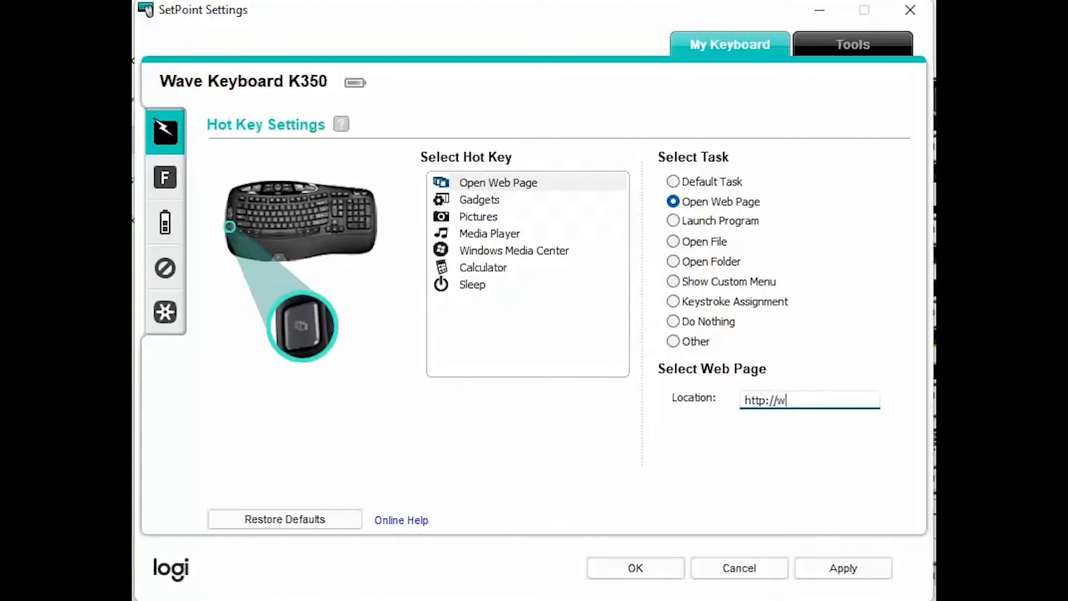
pyautogui.write('ww')
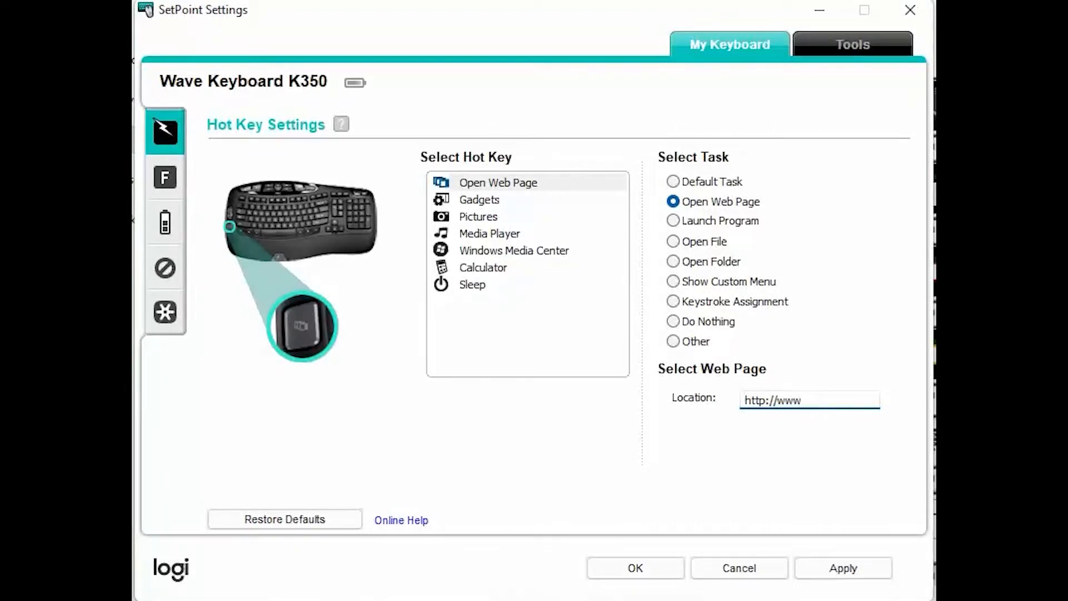
pyautogui.click(809, 399)
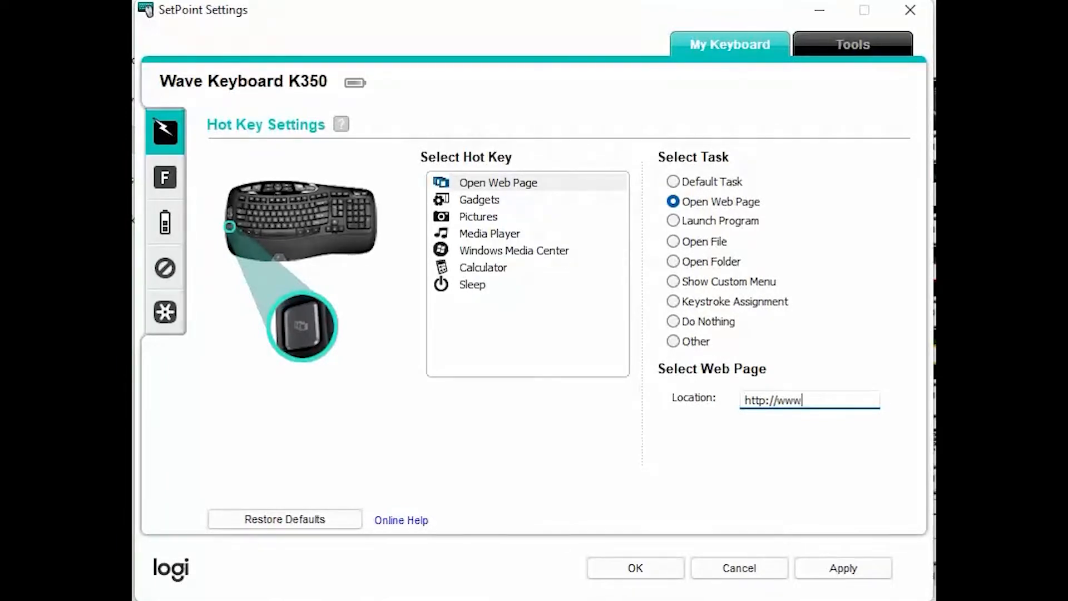
pyautogui.moveTo(687, 332)
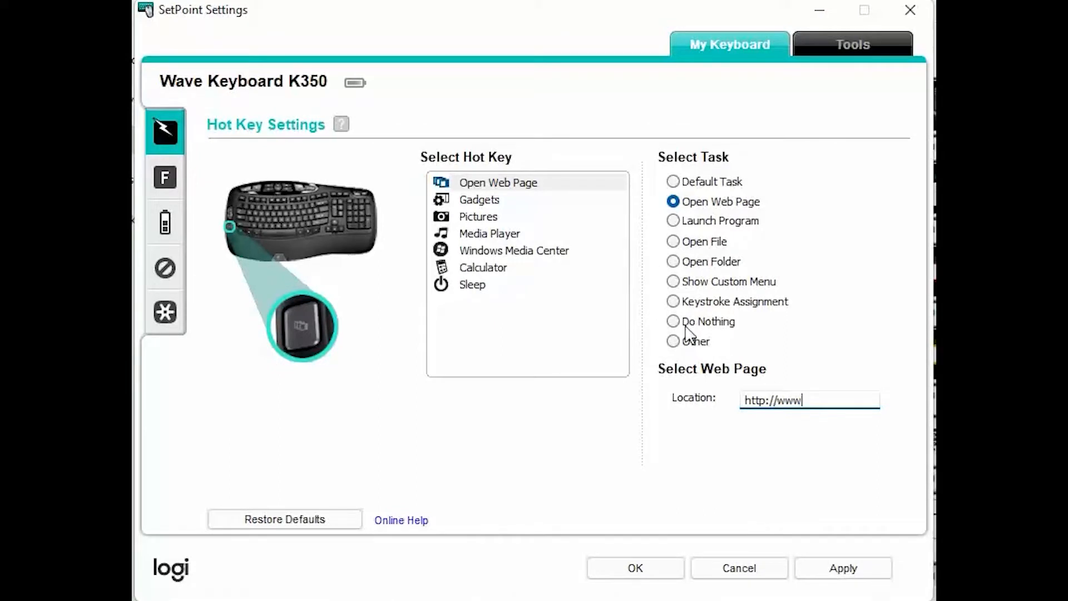
# Try the Launch Program, Open File, Open Folder and Show Custom Menu task options in turn
pyautogui.click(673, 220)
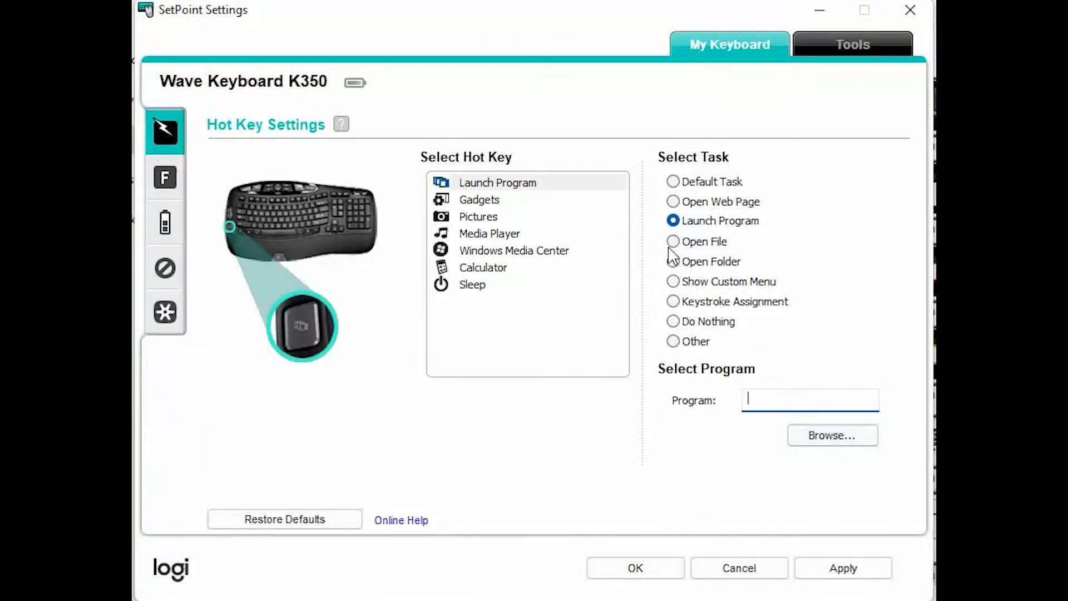
pyautogui.click(672, 241)
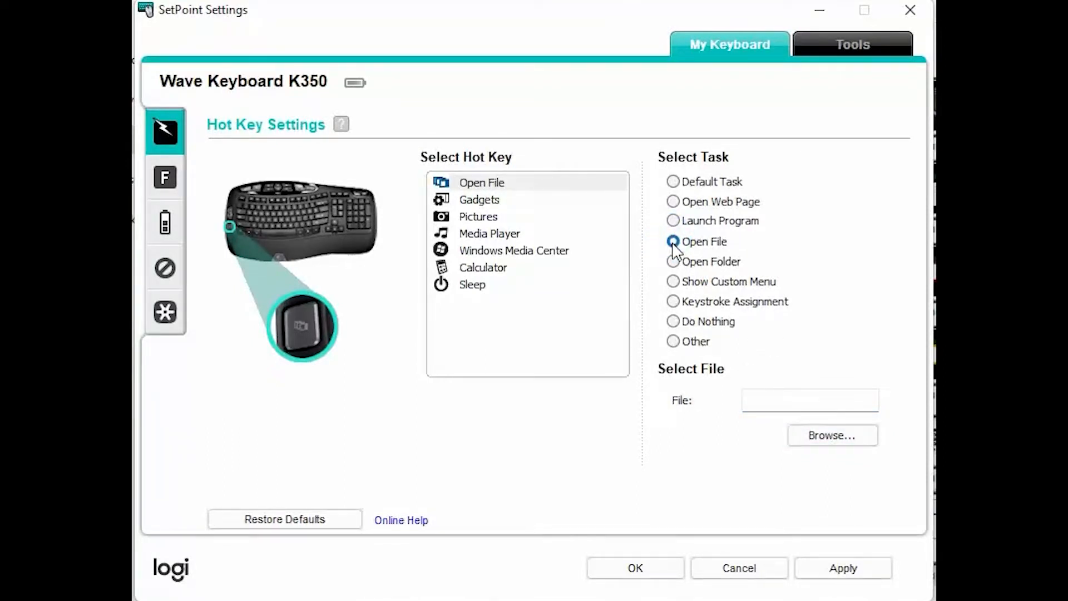
pyautogui.click(672, 241)
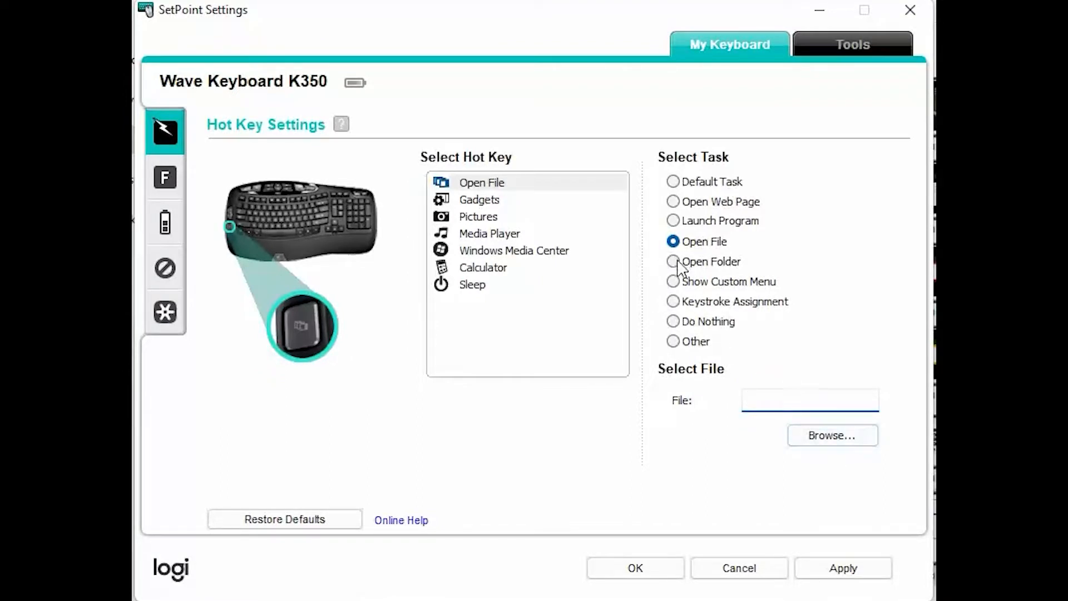
pyautogui.click(673, 261)
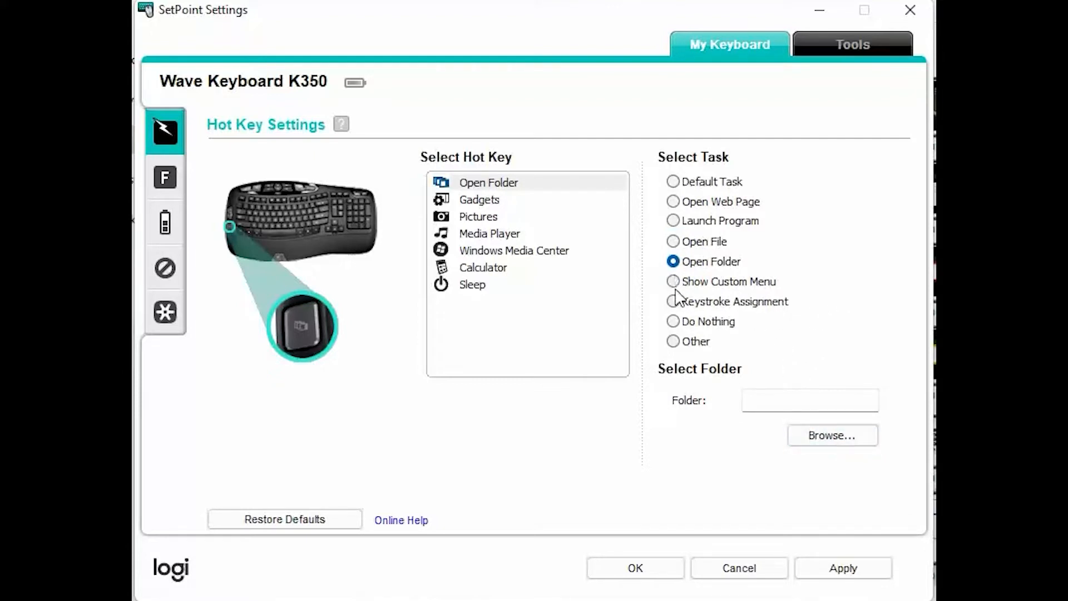
pyautogui.click(673, 281)
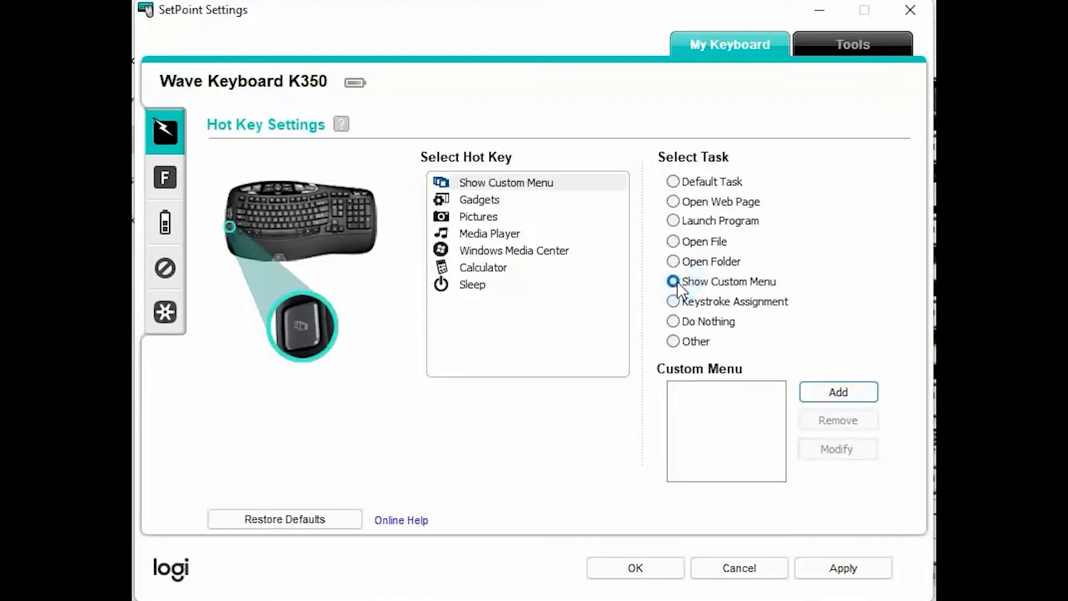
pyautogui.click(673, 281)
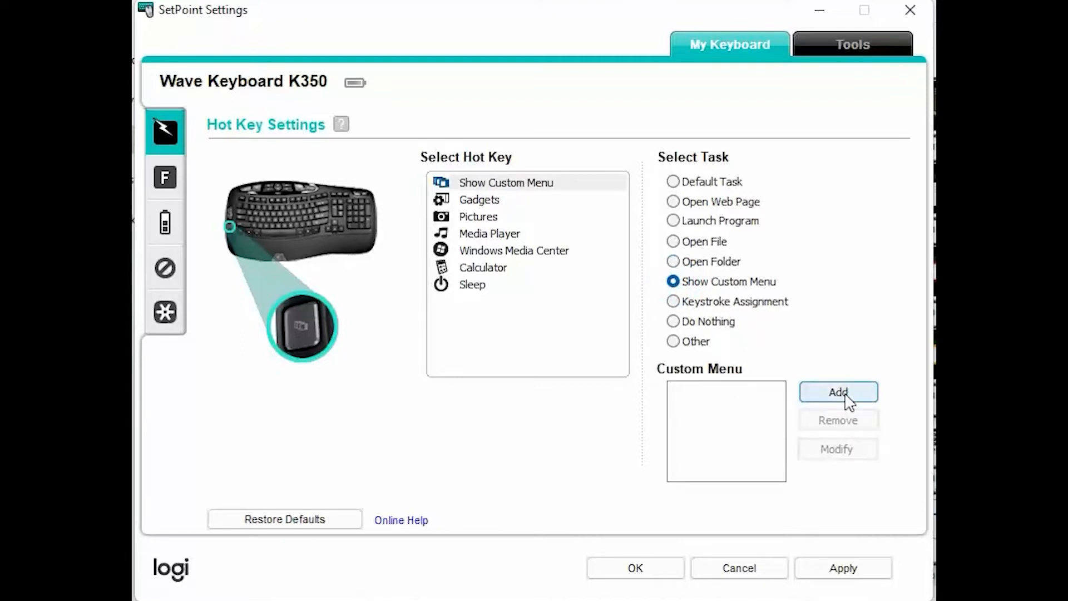
# Leave the first hot key on Keystroke Assignment with an empty keystroke box
pyautogui.click(674, 302)
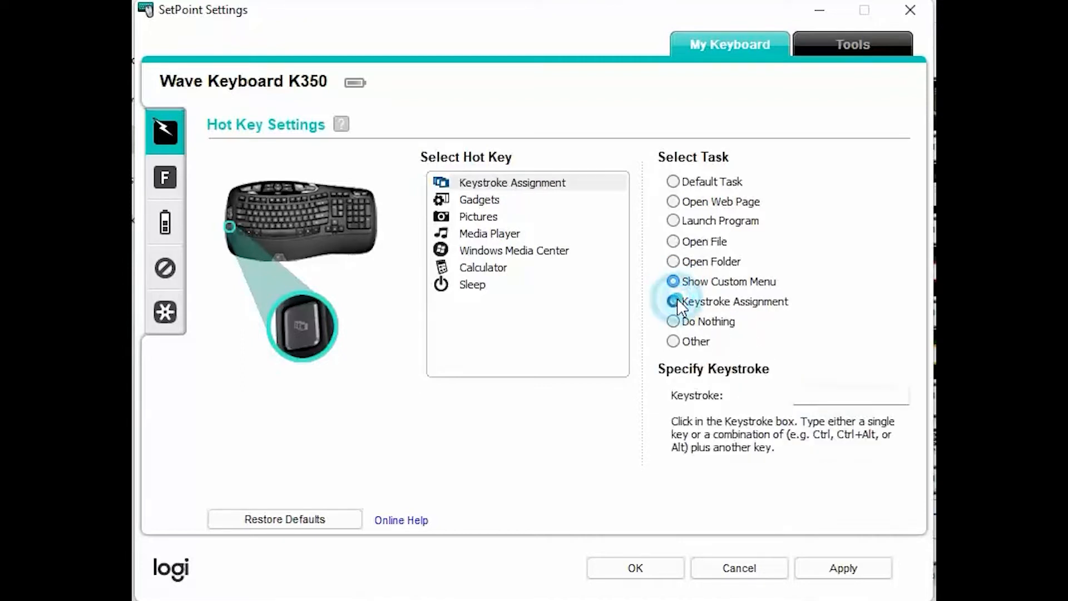
pyautogui.click(673, 302)
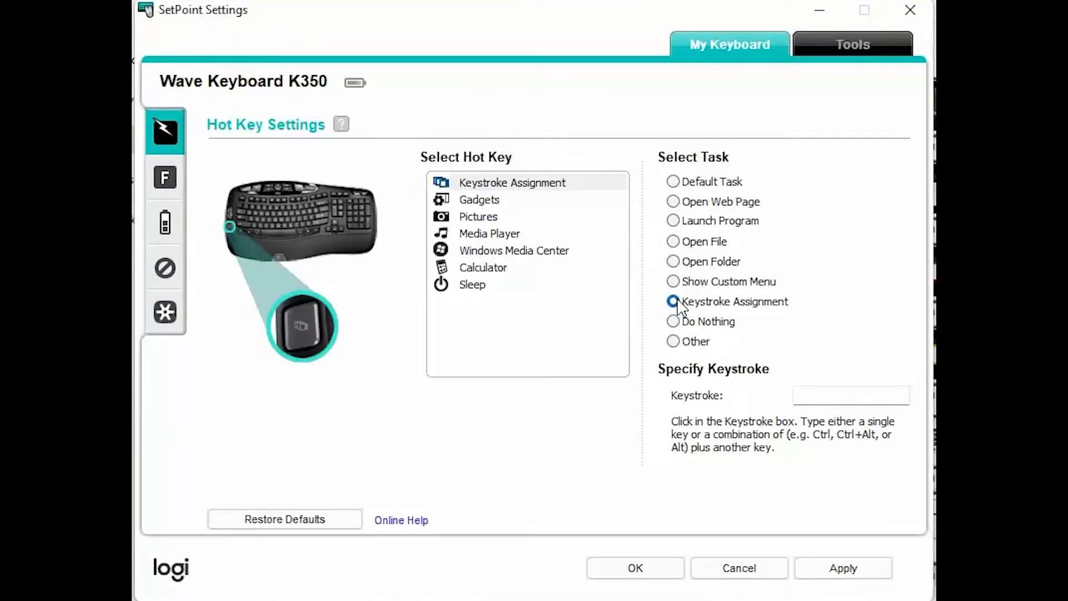
pyautogui.click(673, 302)
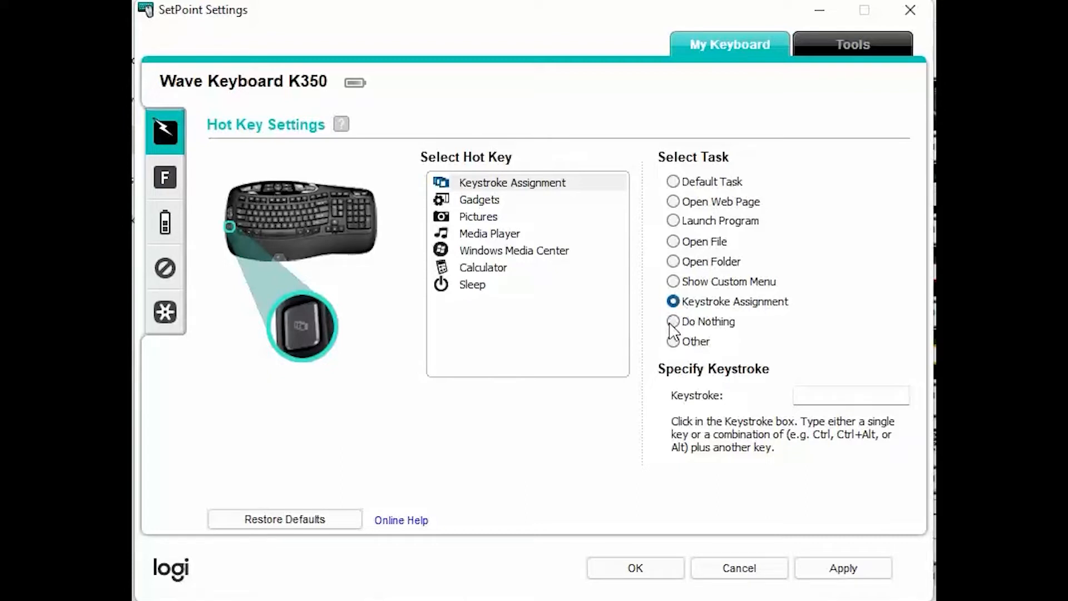
pyautogui.moveTo(679, 346)
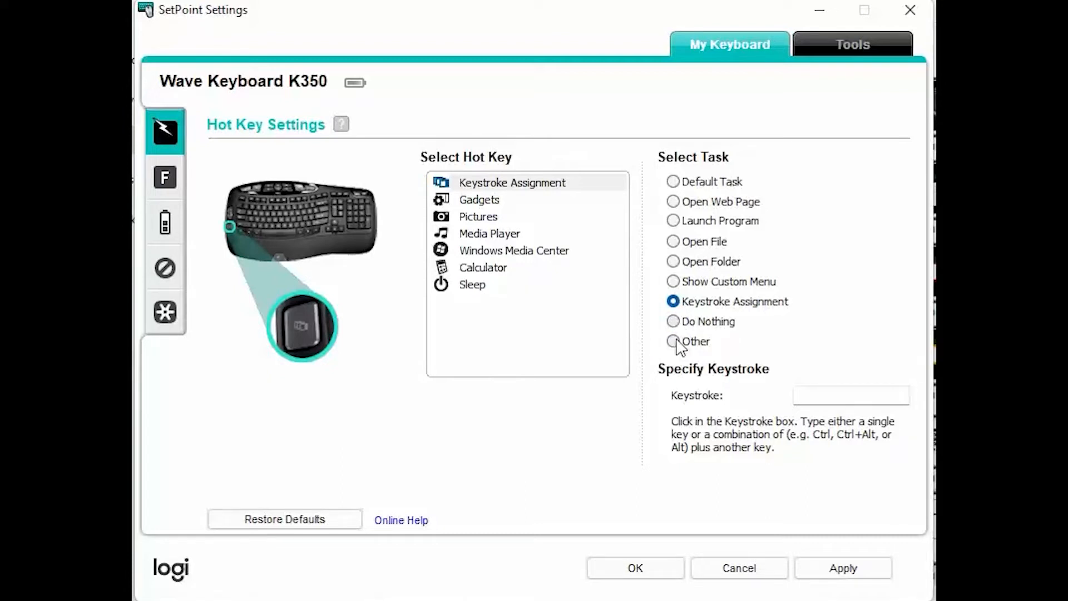
# Assign Calculator via Select Other Task, then restore the hot key's Default Task, Application Switcher
pyautogui.click(673, 342)
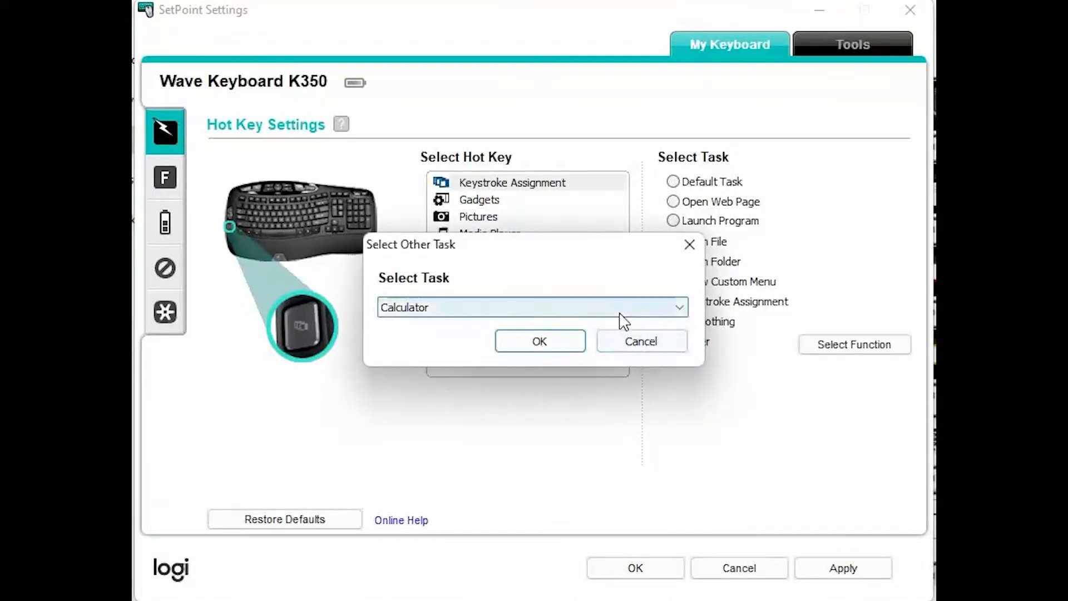
pyautogui.moveTo(632, 317)
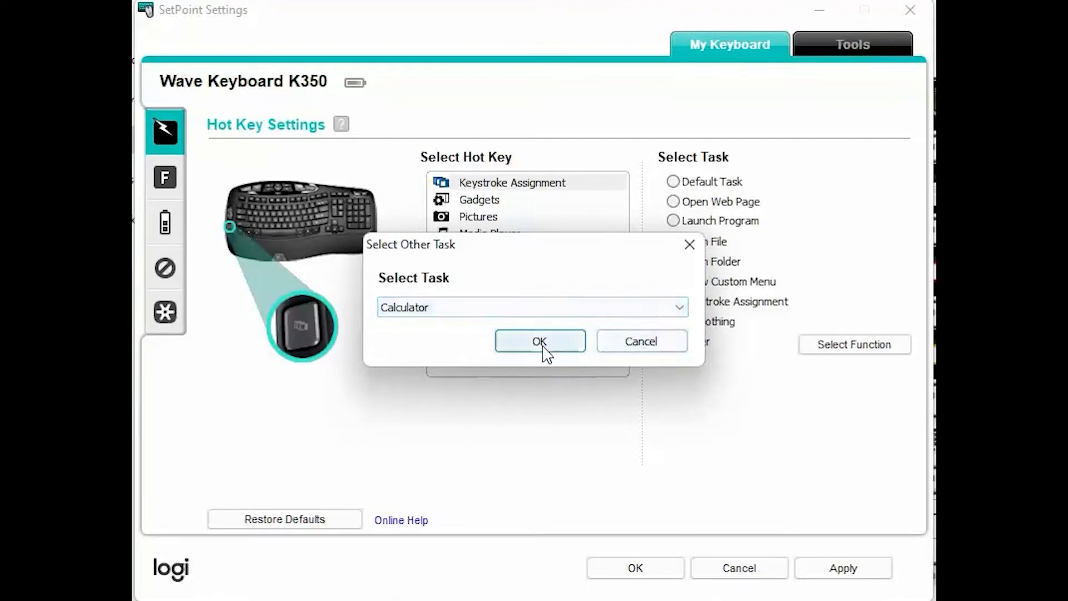
pyautogui.click(540, 342)
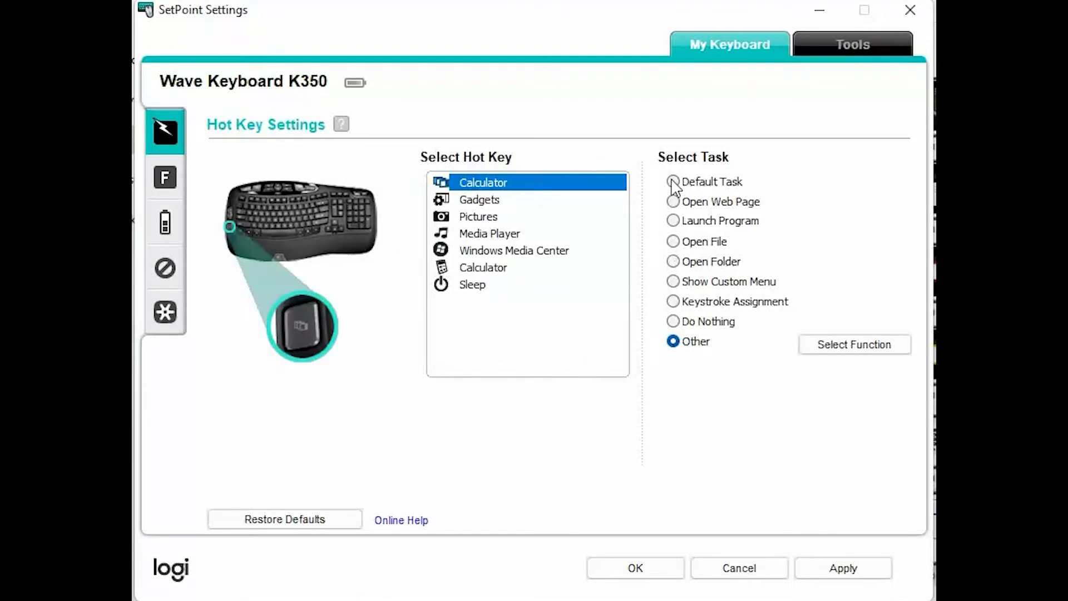
pyautogui.click(672, 182)
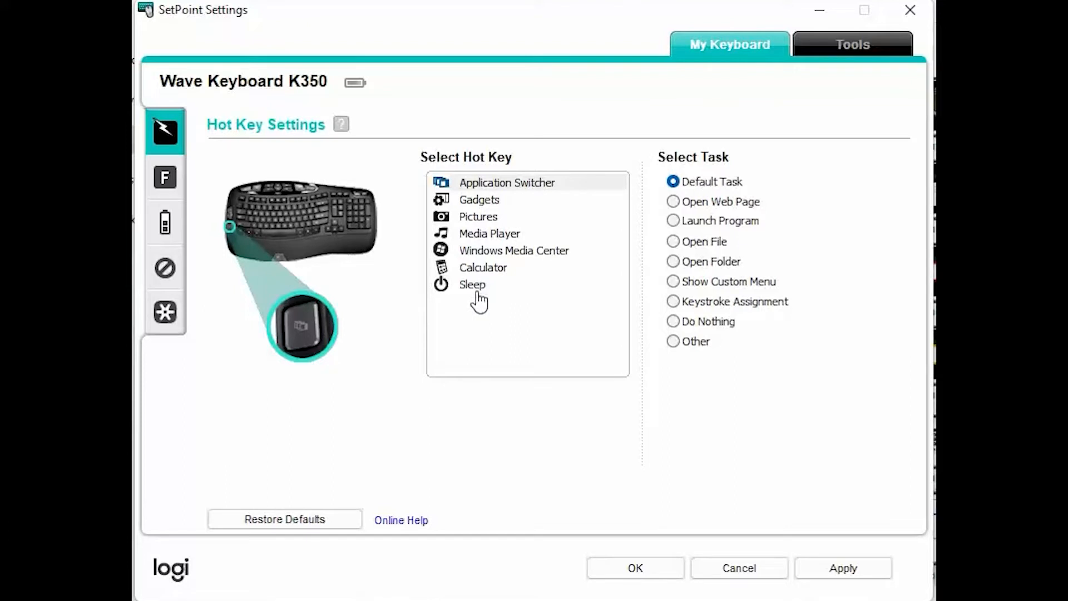
pyautogui.moveTo(478, 213)
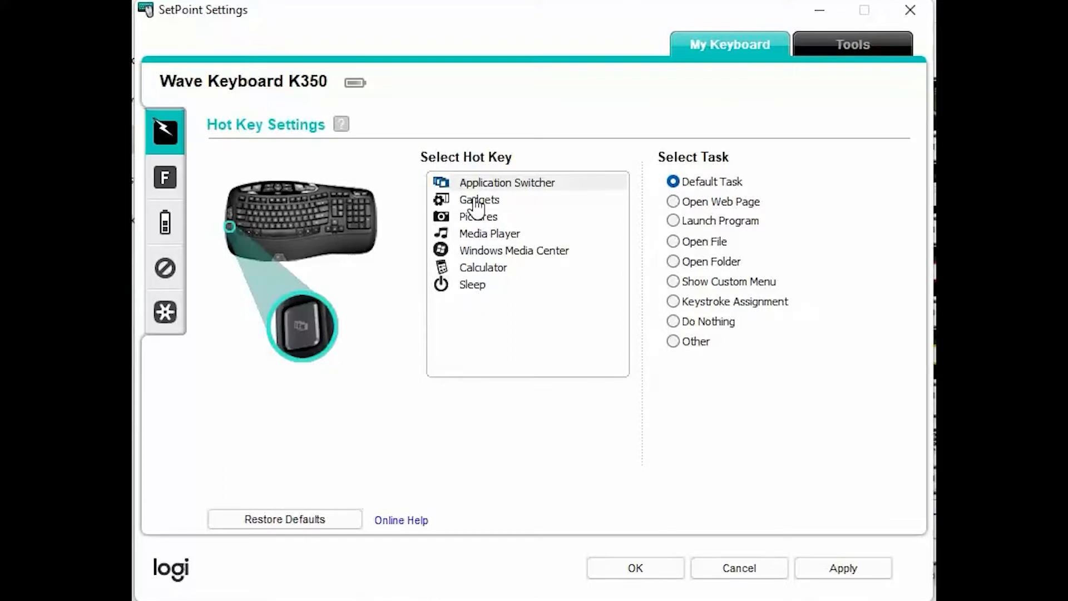
# Review the Gadgets, Pictures, Media Player, Windows Media Center, Calculator and Sleep hot keys' task options
pyautogui.click(479, 199)
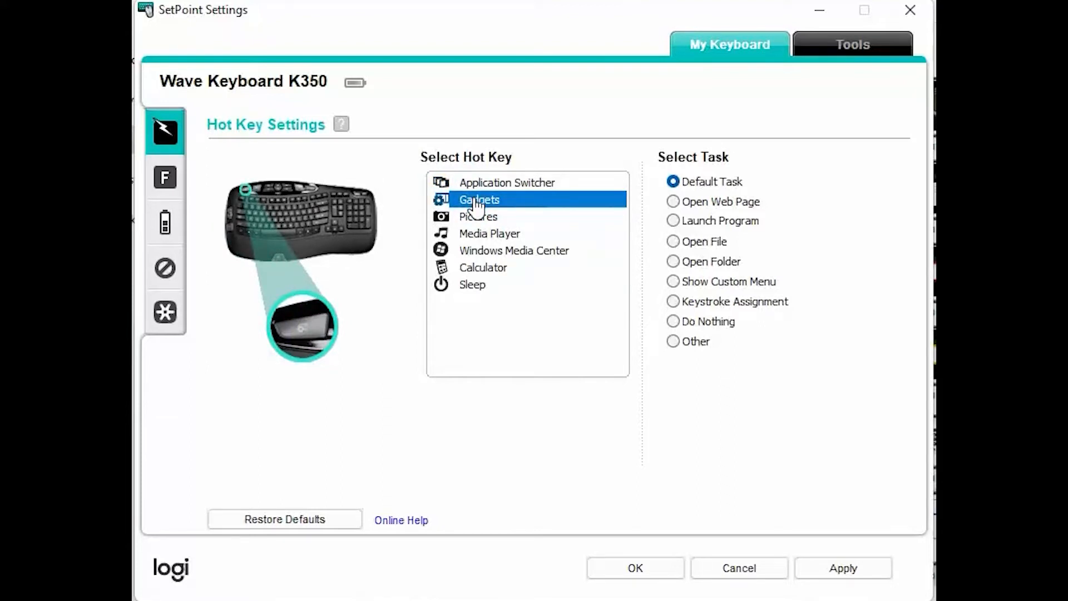
pyautogui.moveTo(474, 224)
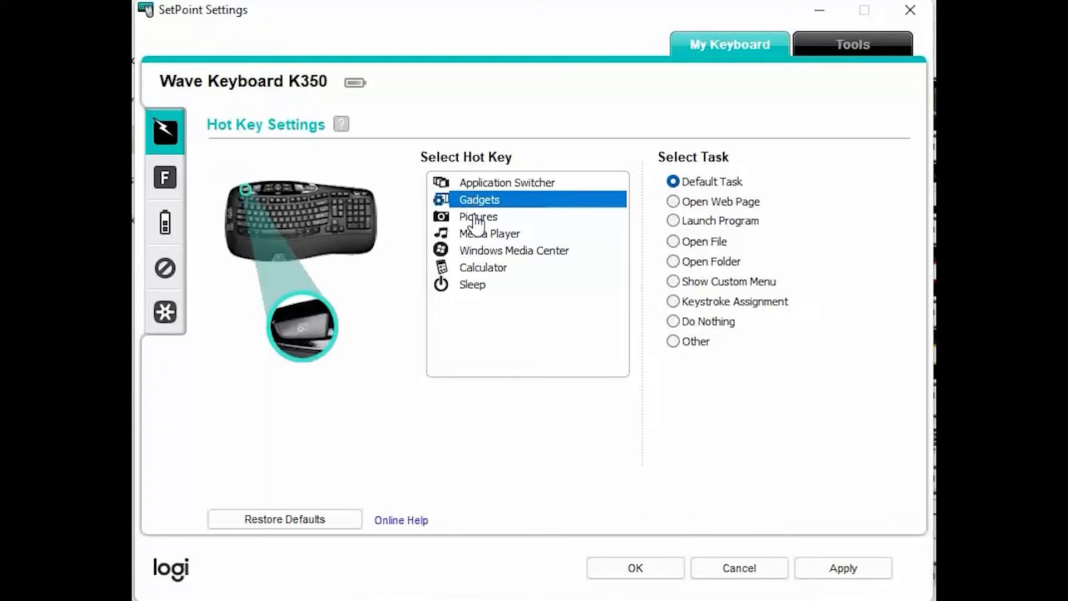
pyautogui.click(478, 216)
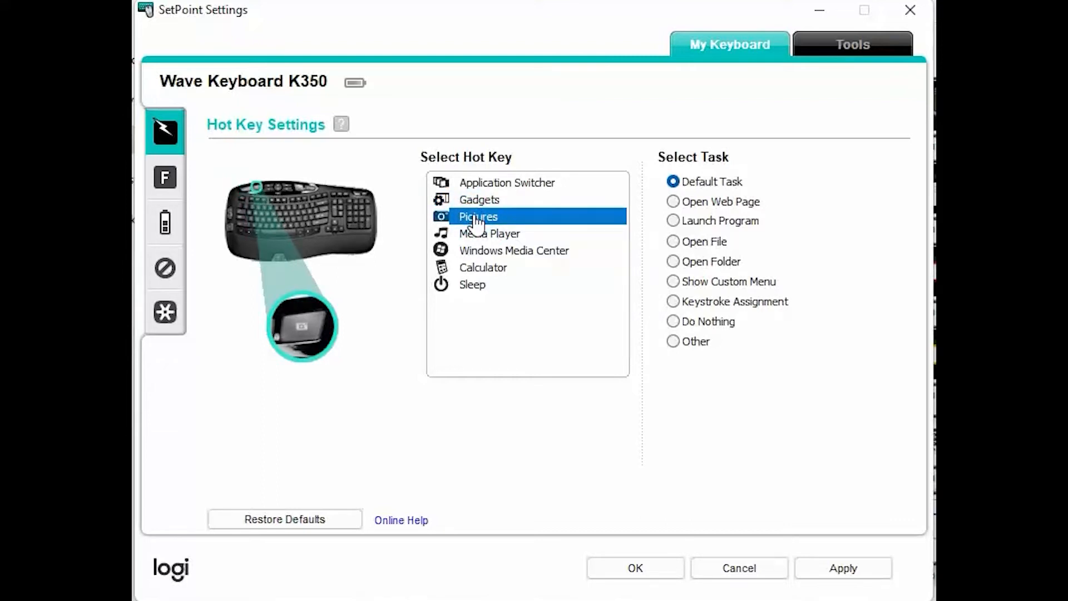
pyautogui.click(490, 233)
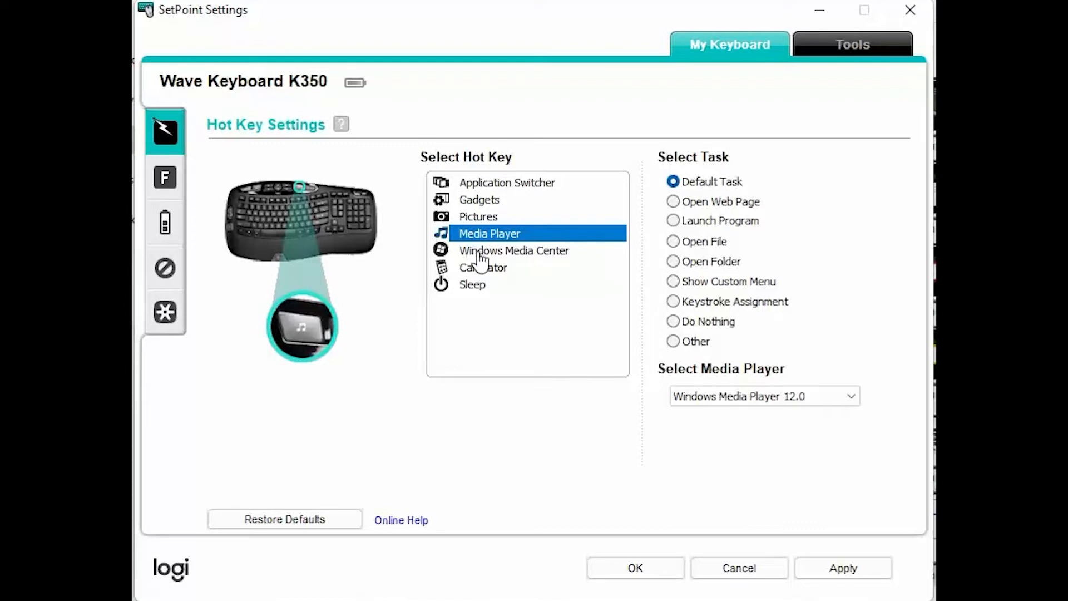
pyautogui.click(514, 250)
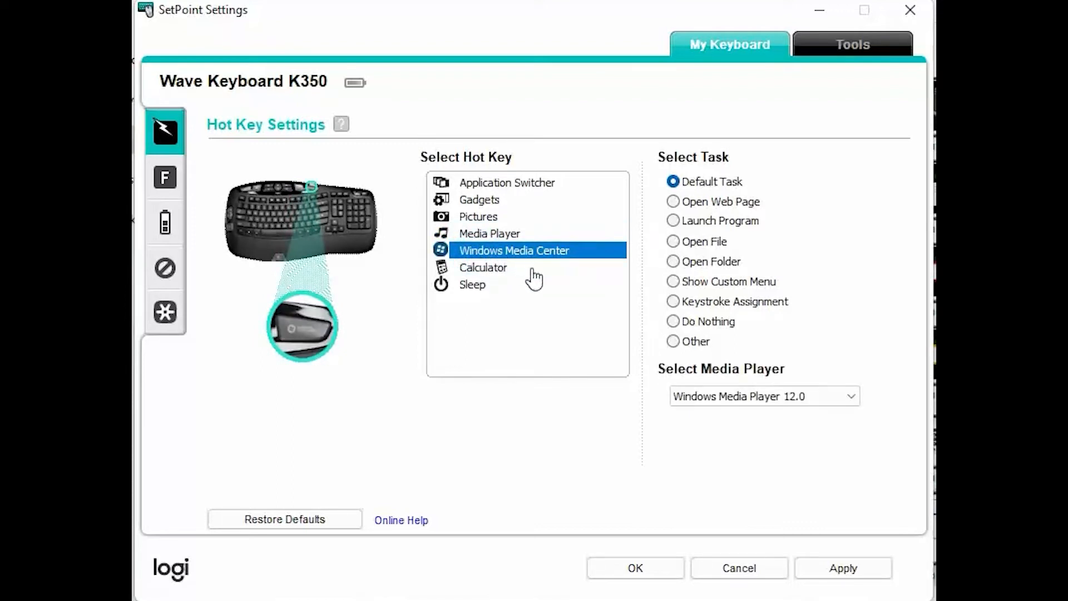
pyautogui.moveTo(484, 269)
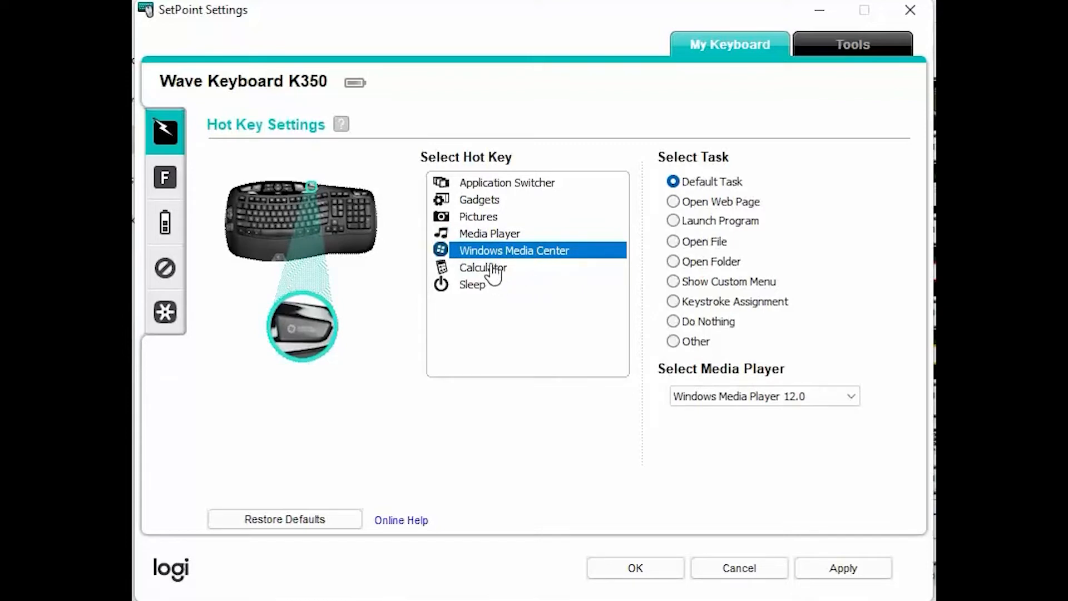
pyautogui.click(481, 267)
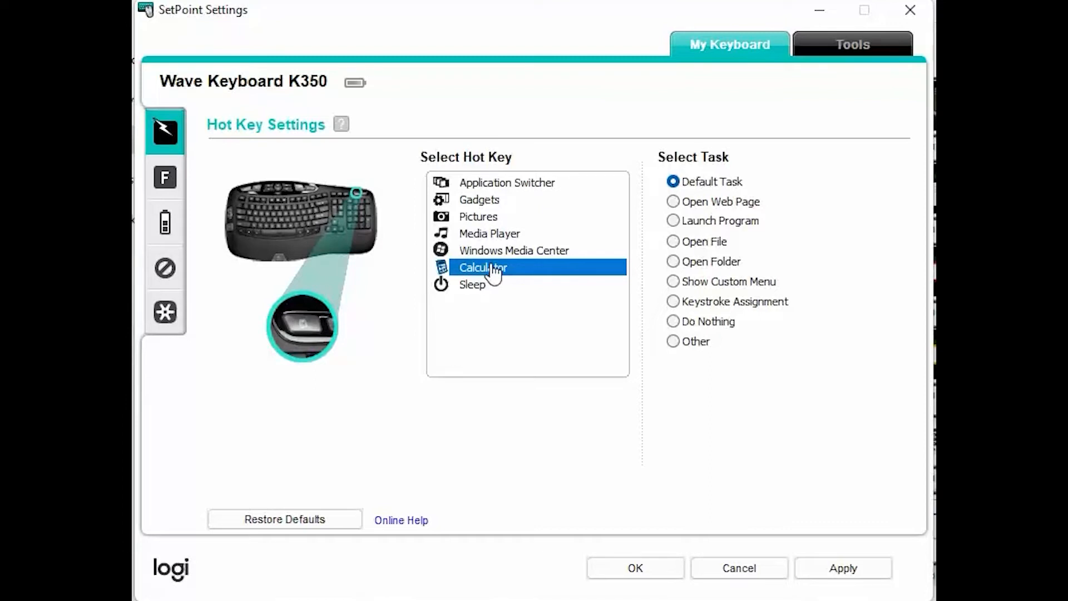
pyautogui.click(471, 284)
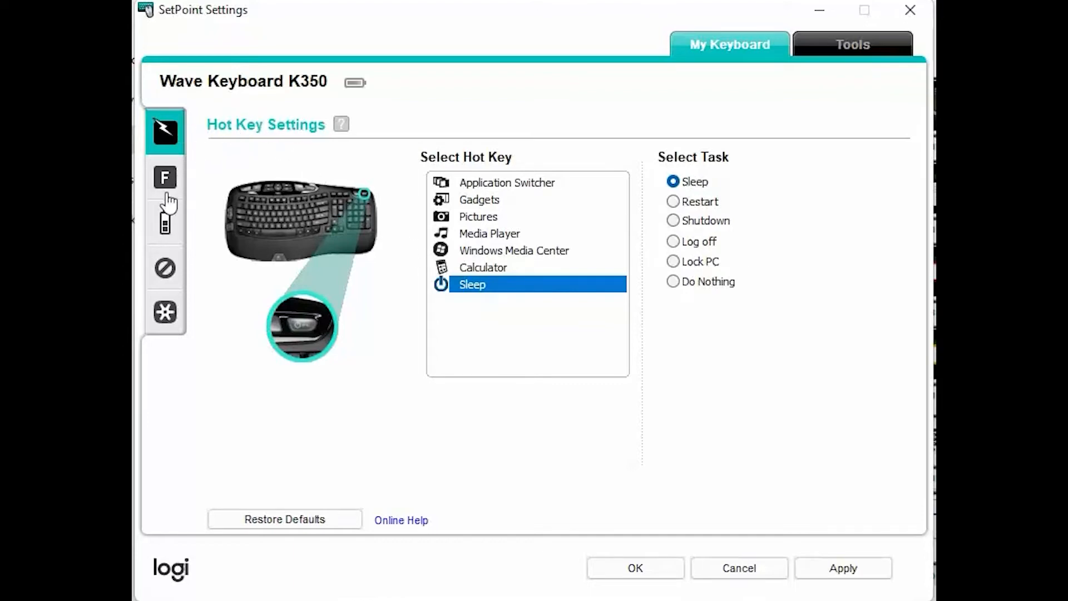
# Show the F key settings and review the Spreadsheets and Calendar keys' task options
pyautogui.click(165, 178)
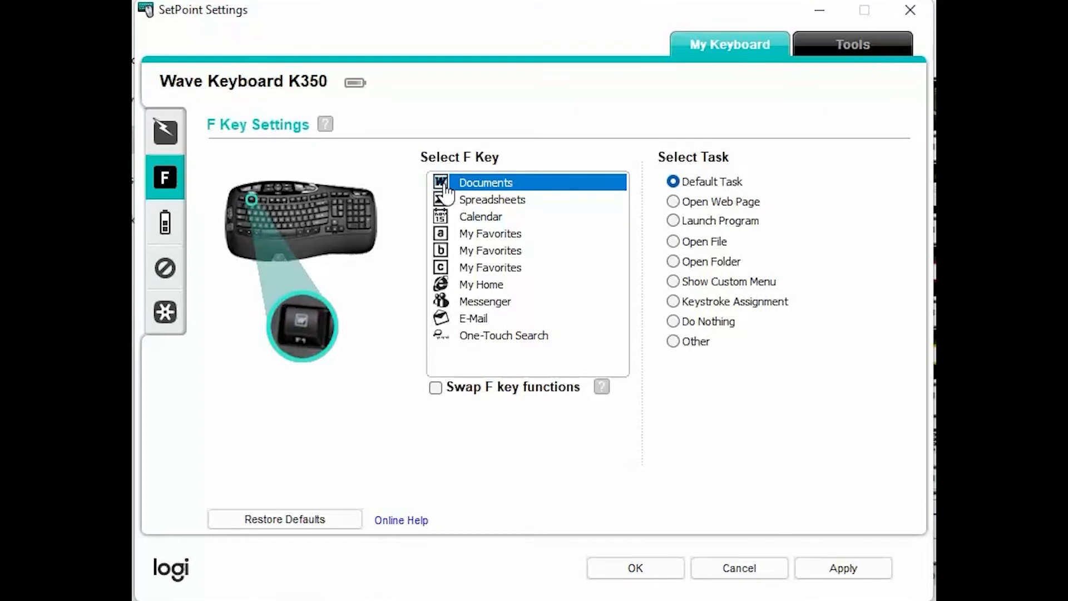
pyautogui.click(492, 199)
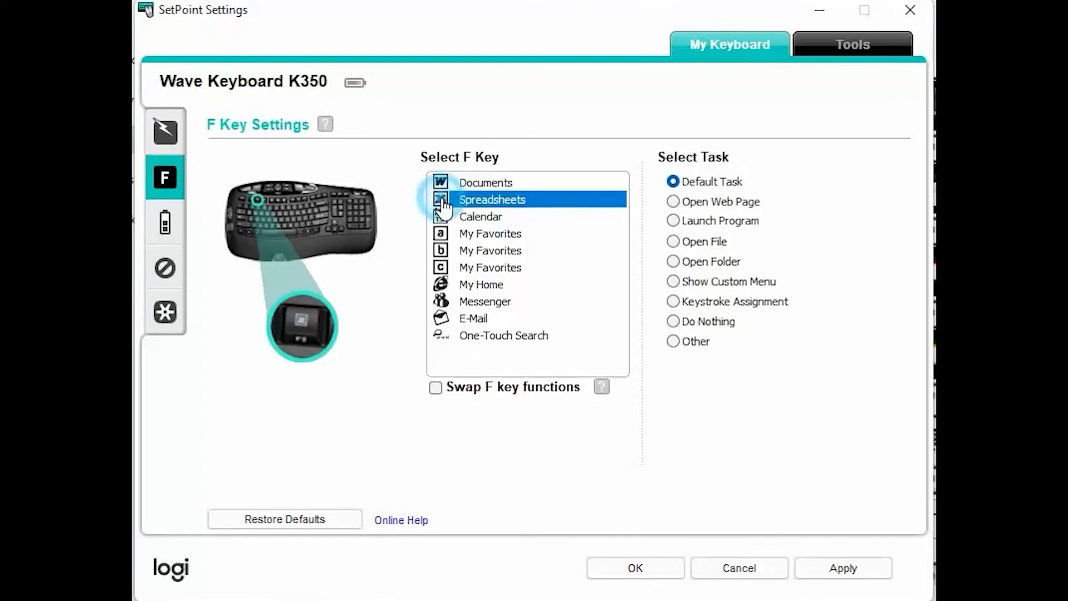
pyautogui.click(480, 216)
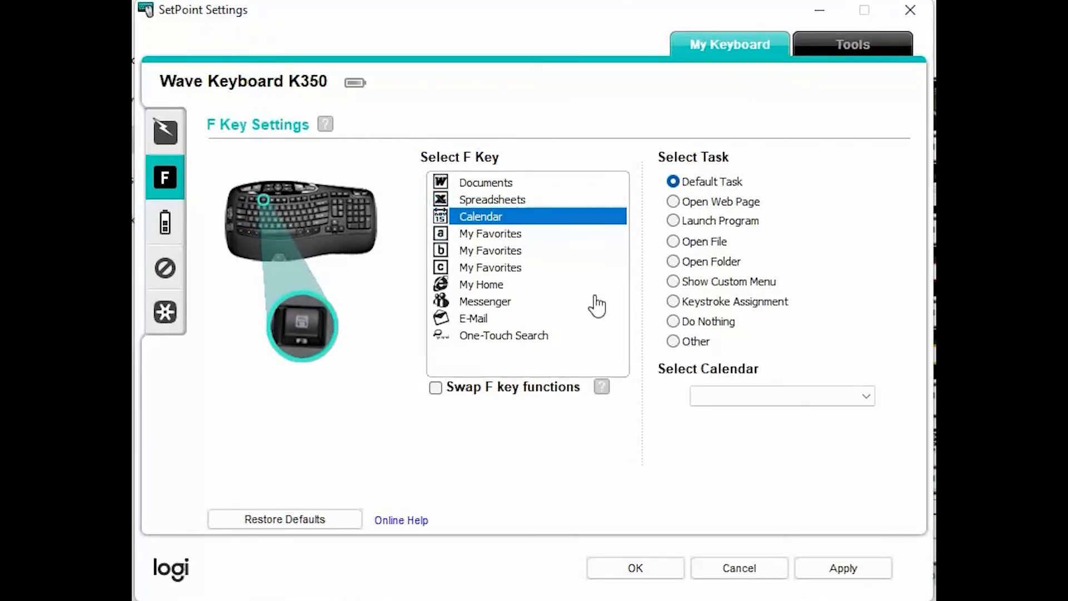
pyautogui.click(866, 396)
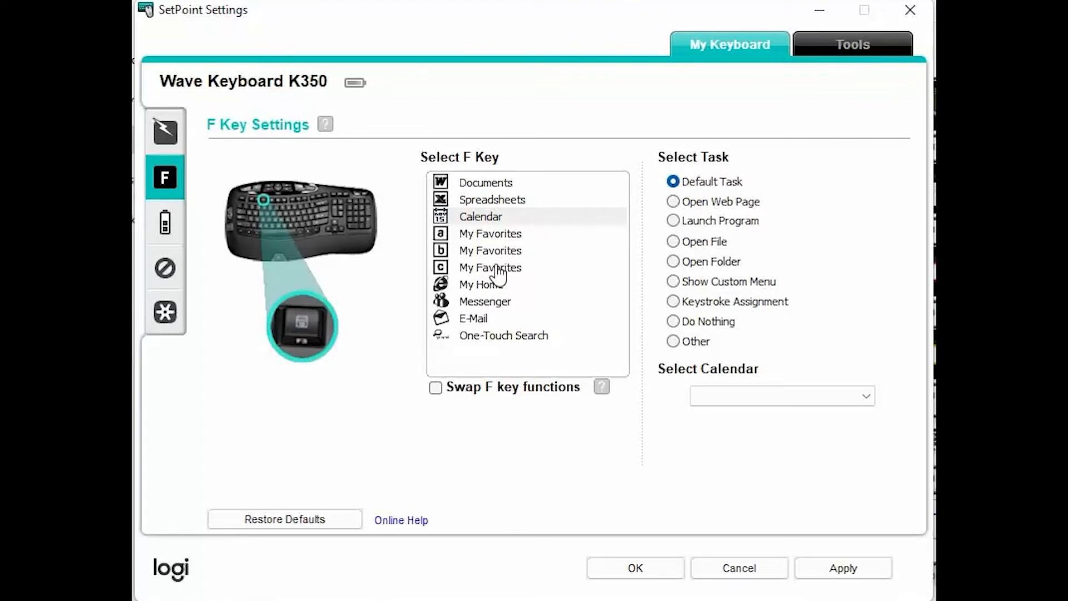
pyautogui.moveTo(461, 293)
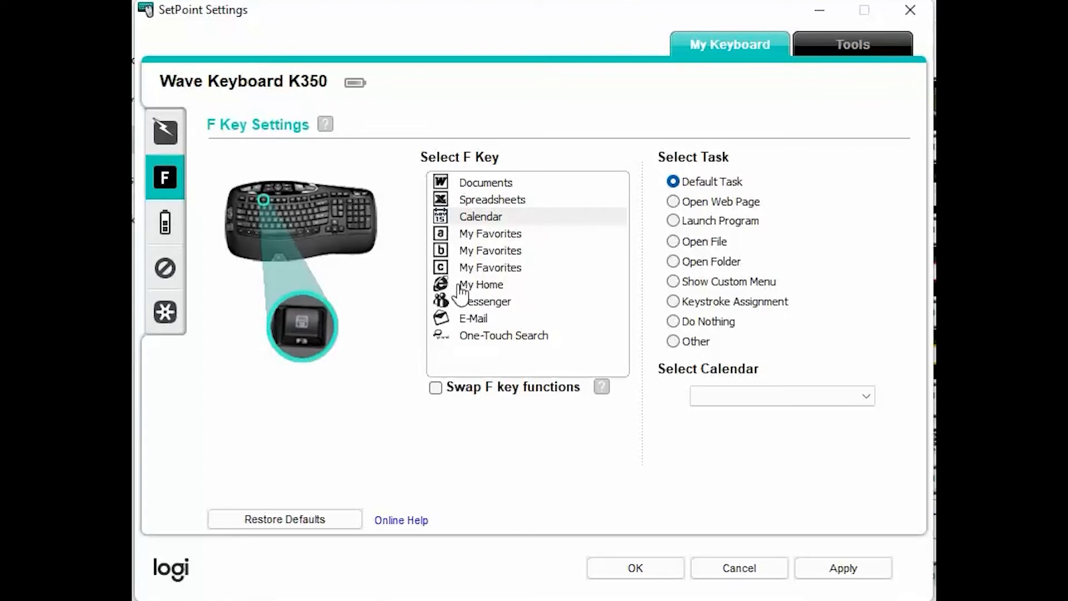
# Review the My Favorites, My Home, Messenger, E-Mail and One-Touch Search keys' task options
pyautogui.click(490, 233)
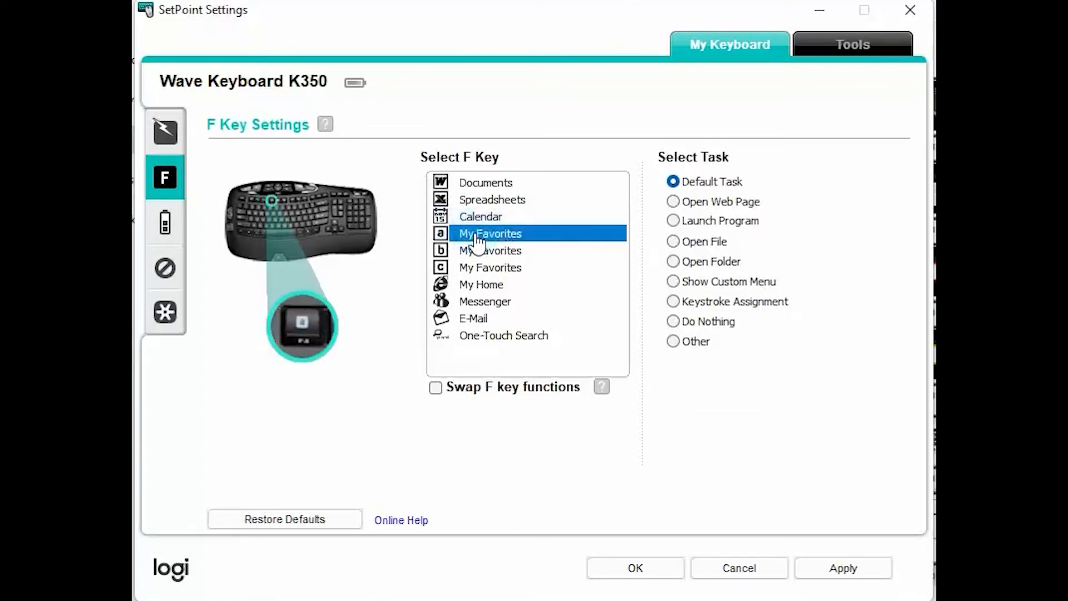
pyautogui.click(482, 283)
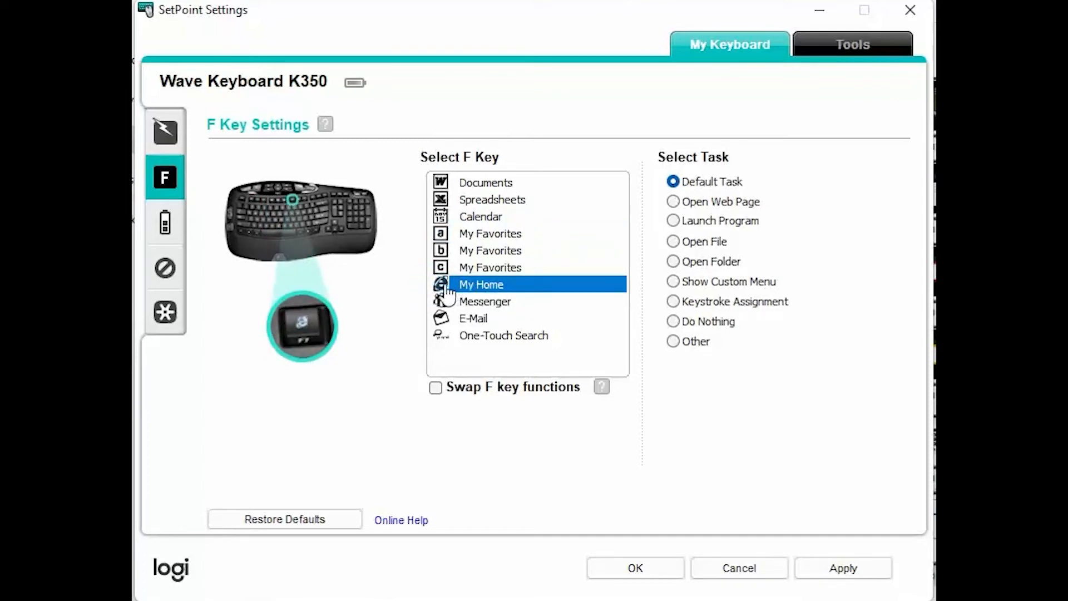
pyautogui.moveTo(514, 294)
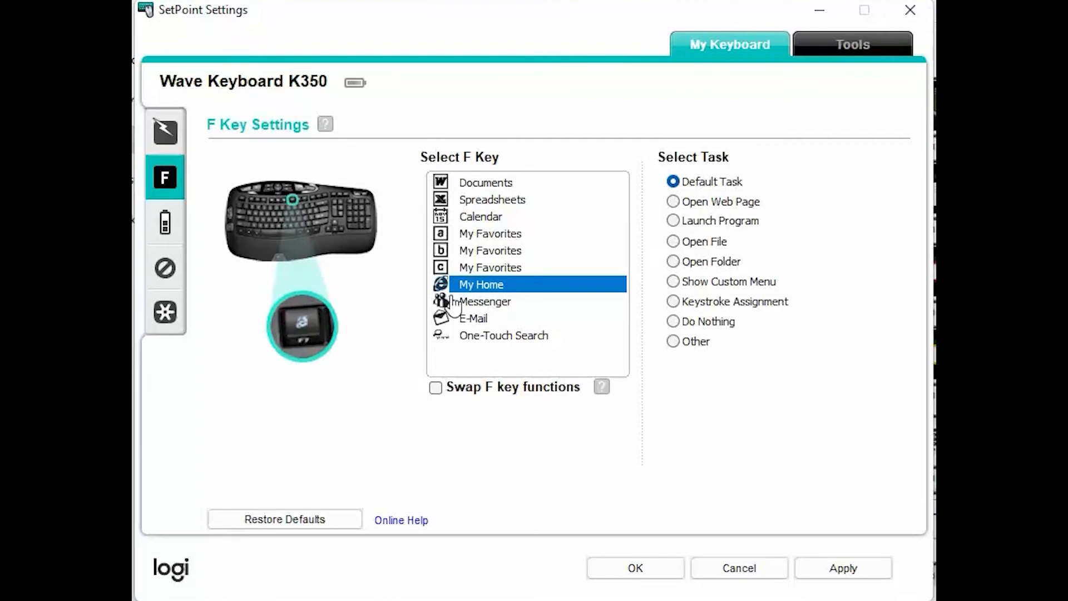
pyautogui.click(484, 302)
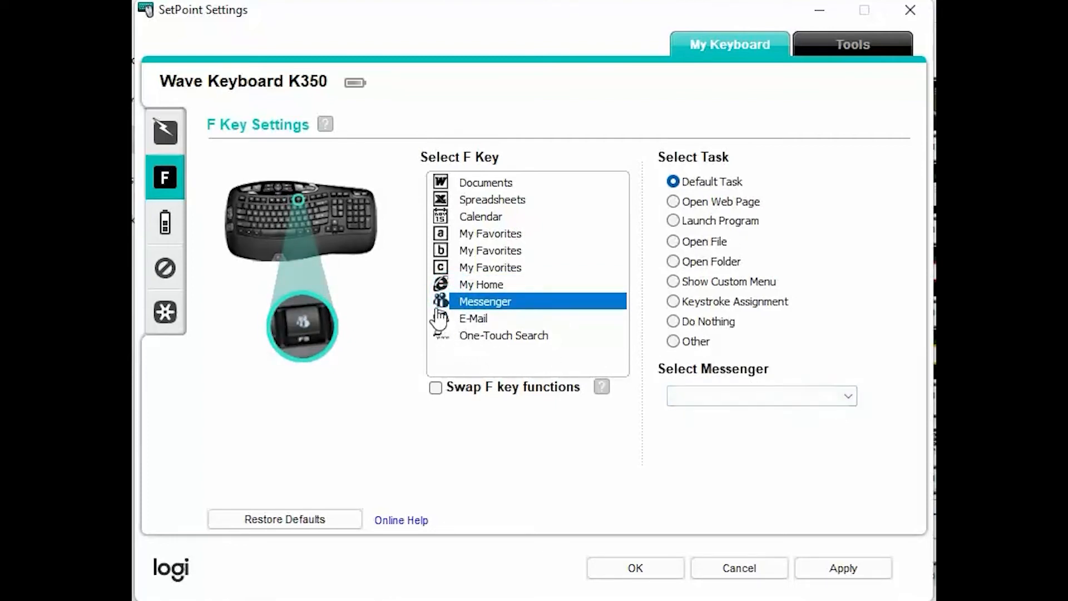
pyautogui.moveTo(449, 324)
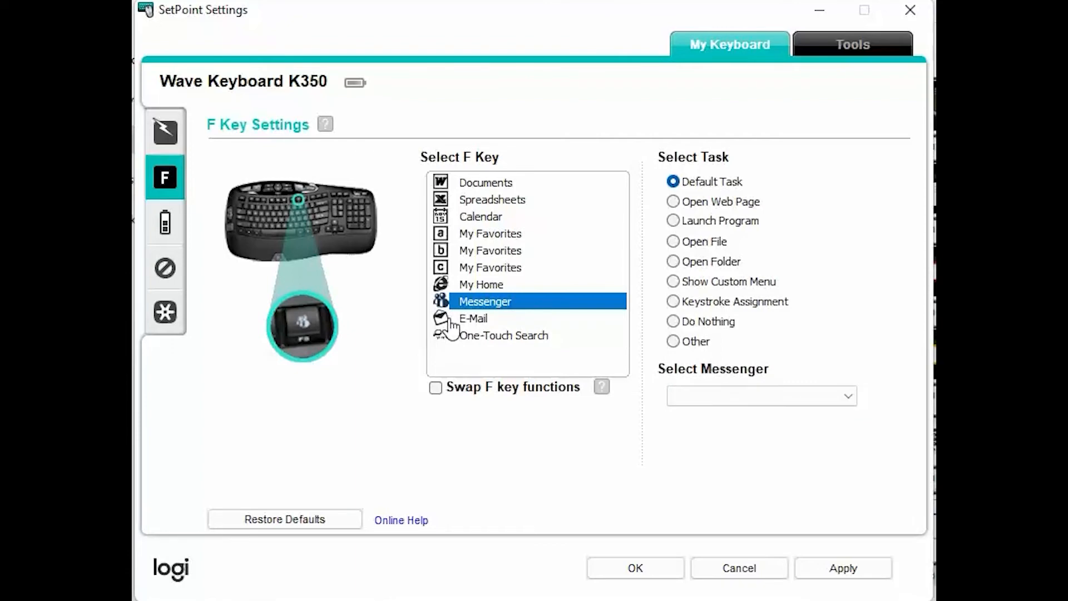
pyautogui.click(473, 318)
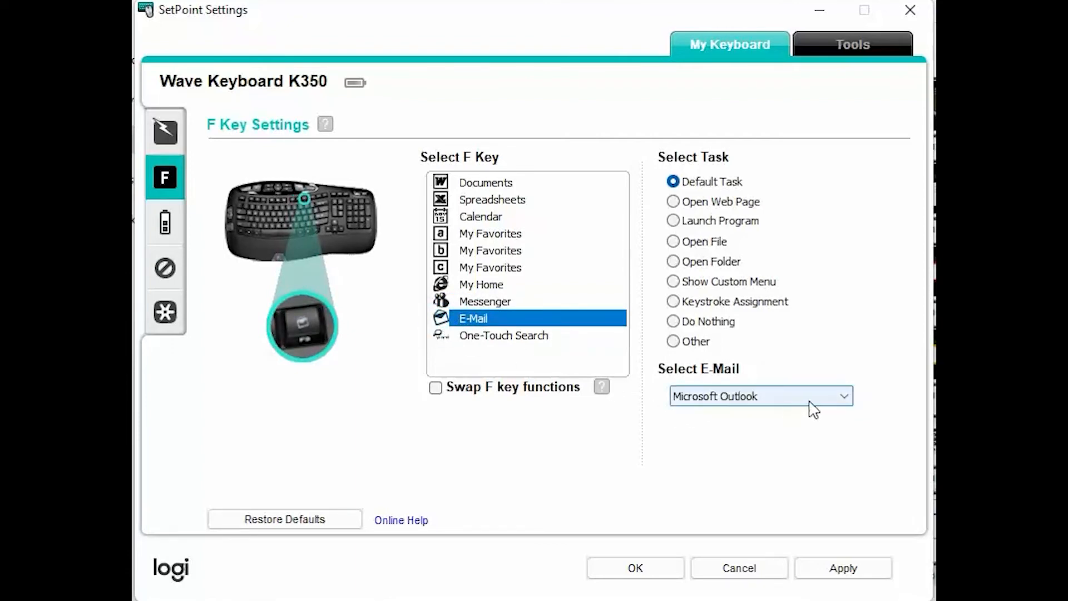
pyautogui.moveTo(473, 318)
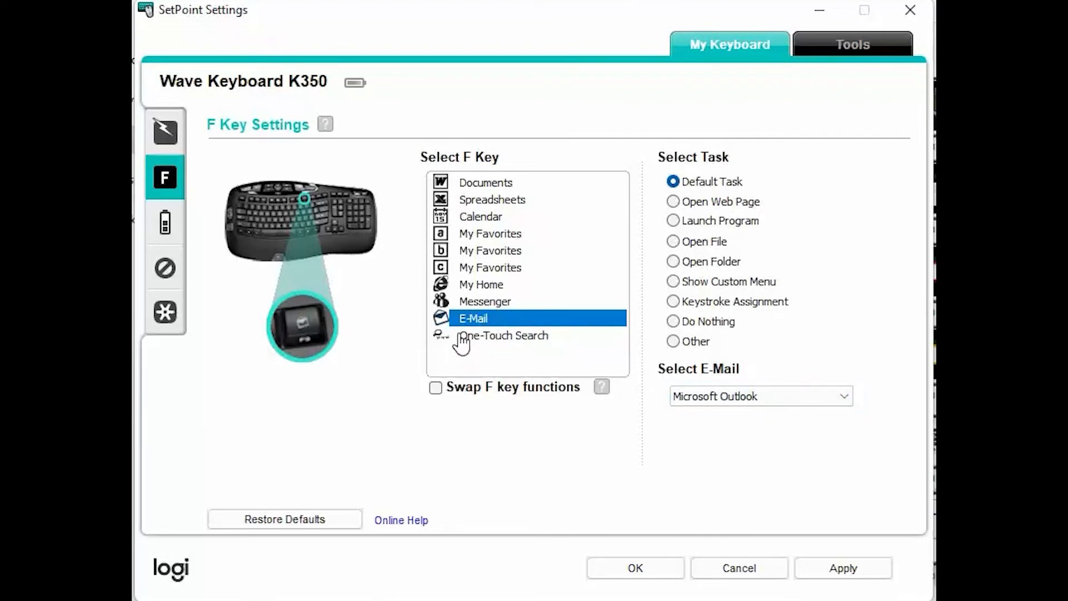
pyautogui.click(503, 335)
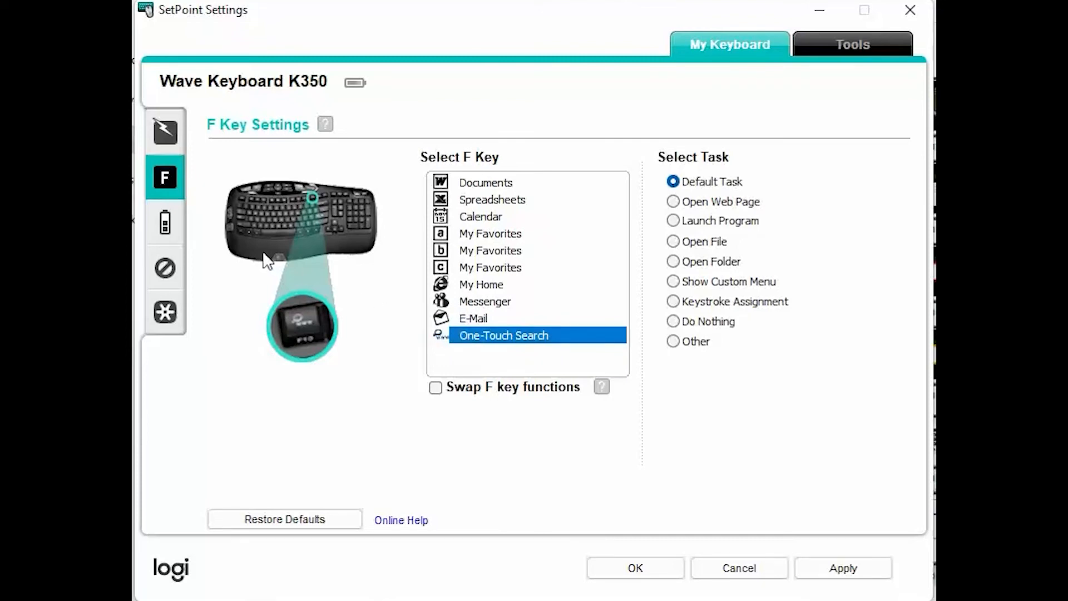
# Show the Keyboard Batteries page reporting the K350's battery level as good
pyautogui.click(165, 222)
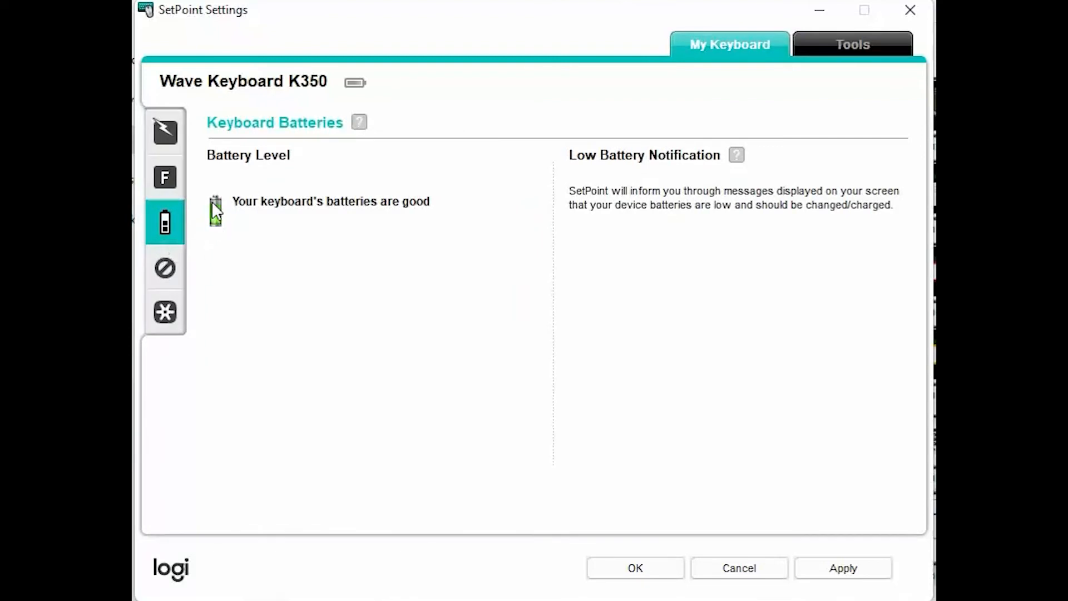
pyautogui.moveTo(218, 235)
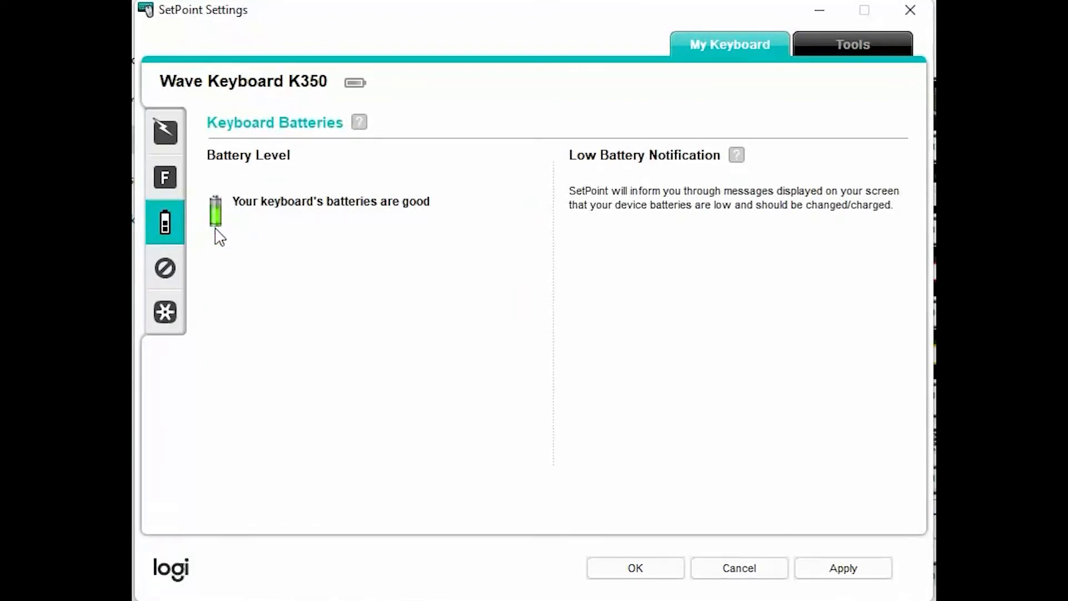
pyautogui.moveTo(225, 218)
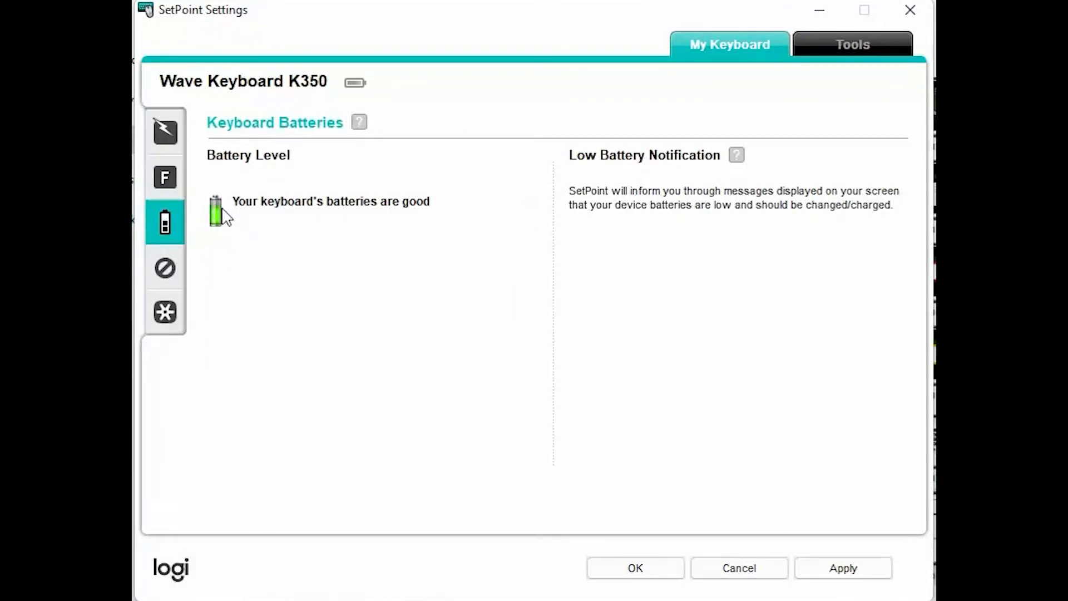
pyautogui.moveTo(206, 257)
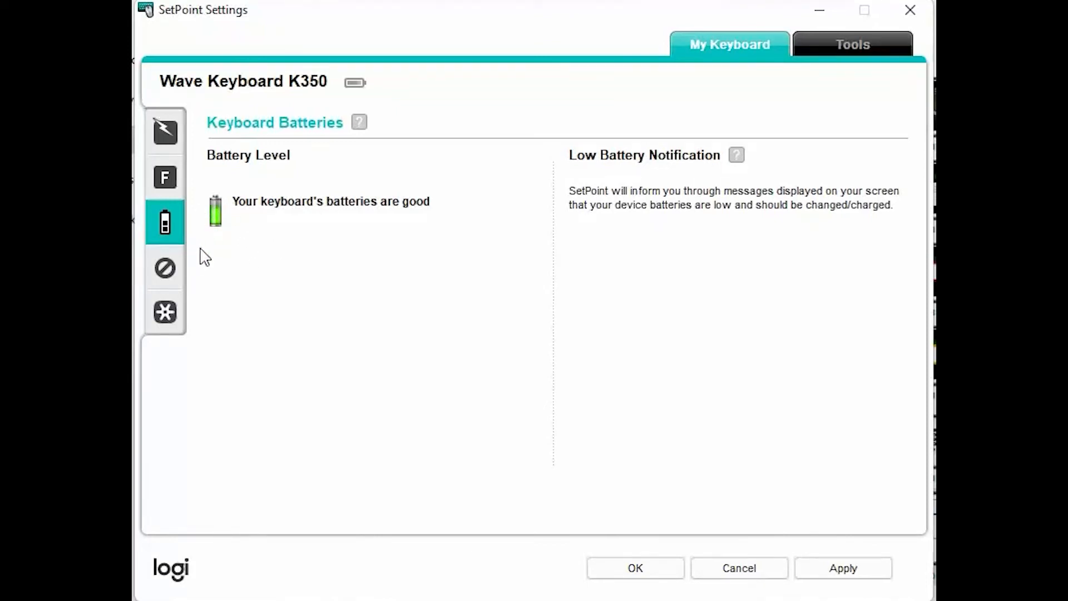
pyautogui.moveTo(218, 217)
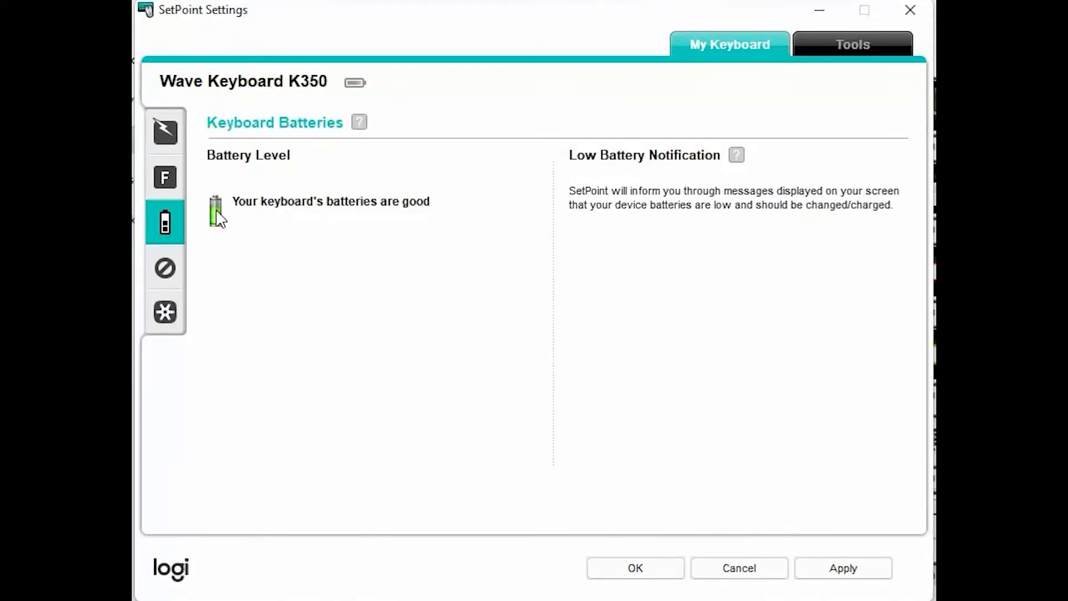
pyautogui.moveTo(235, 282)
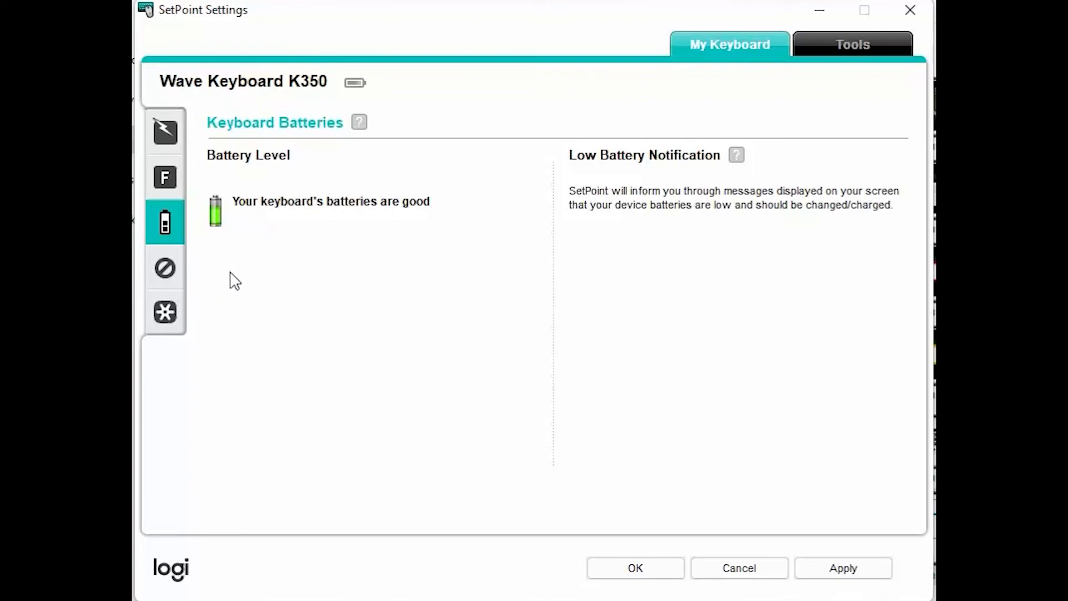
pyautogui.moveTo(735, 182)
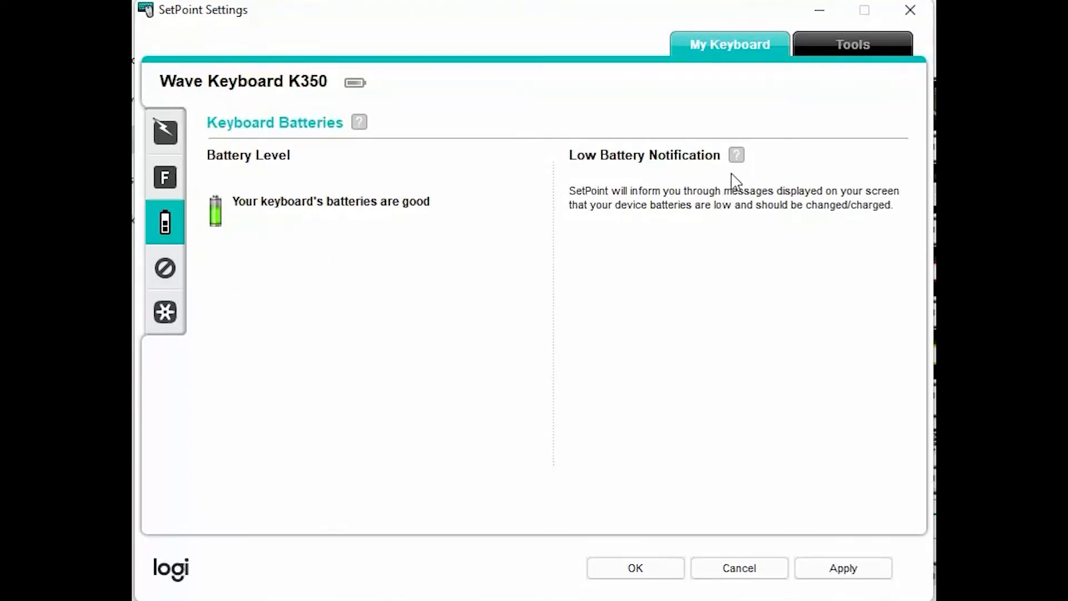
# Show the Keyboard Inactive Keys page listing the keys that can be disabled
pyautogui.click(164, 267)
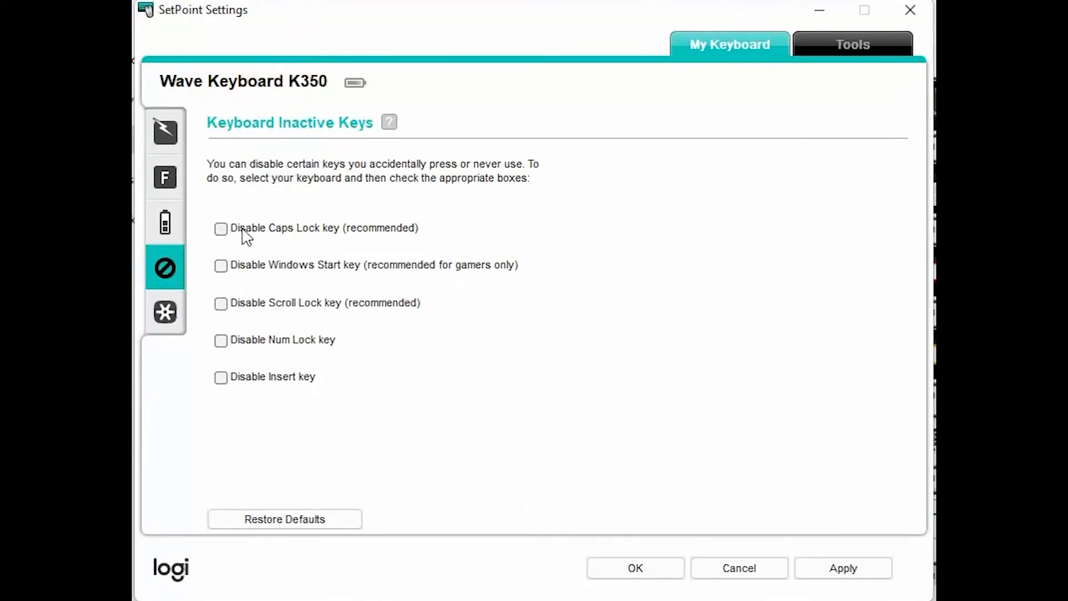
pyautogui.moveTo(359, 248)
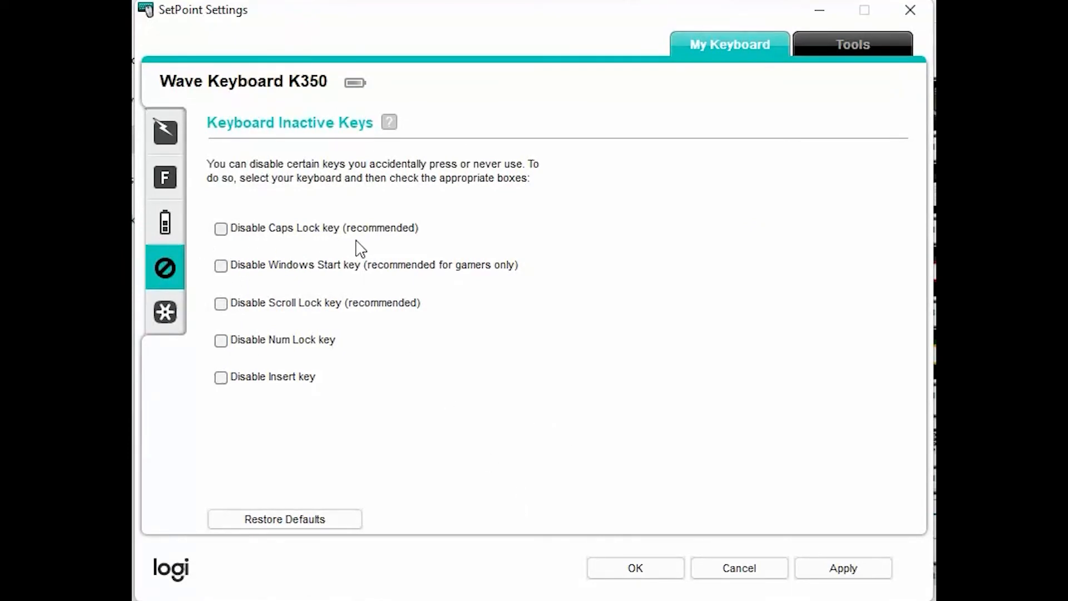
pyautogui.moveTo(439, 301)
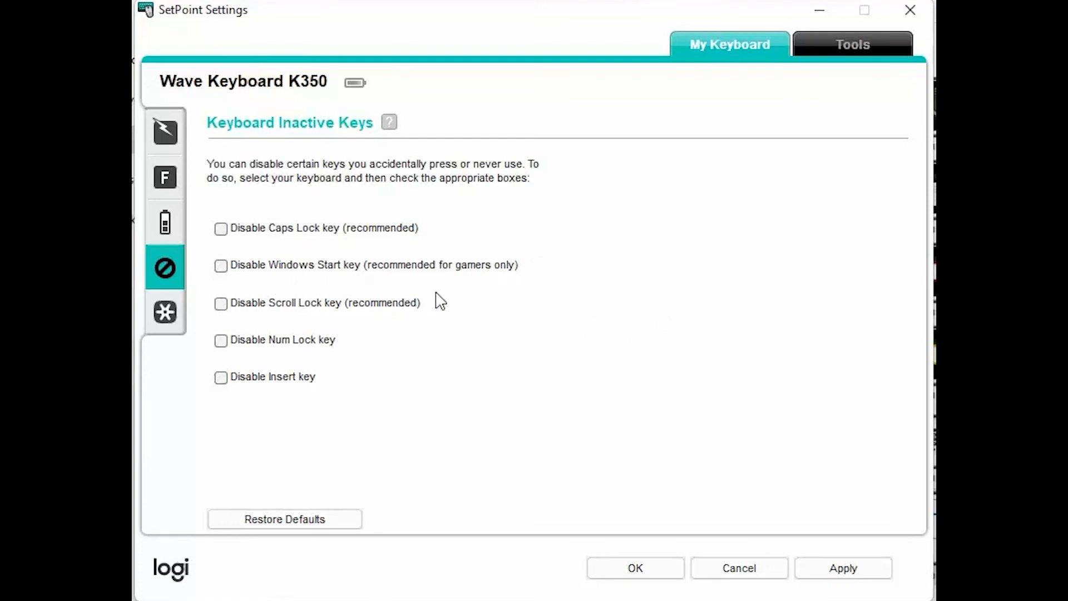
pyautogui.moveTo(458, 388)
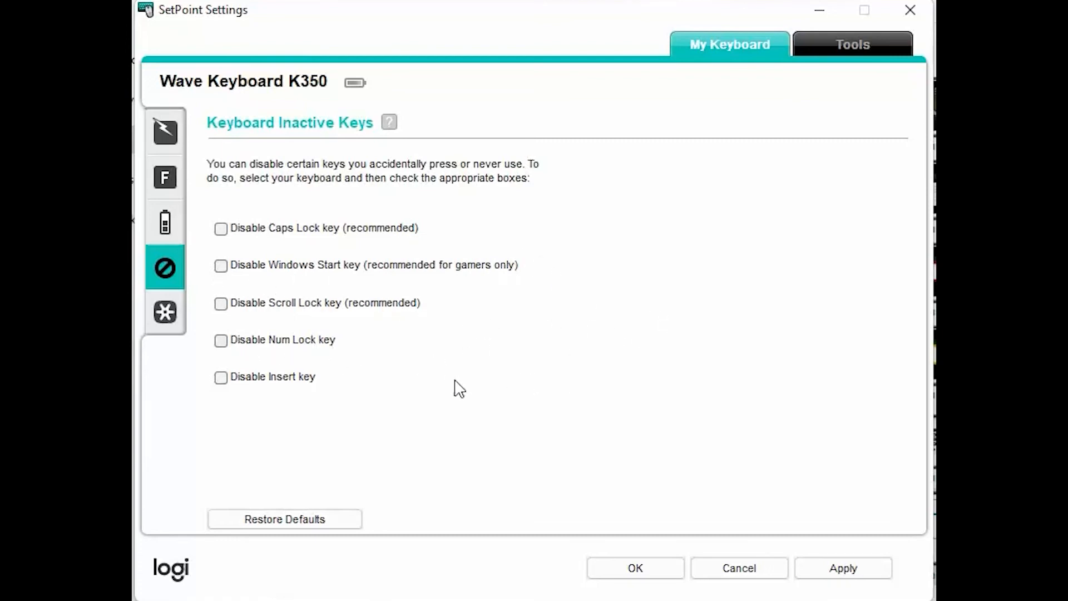
pyautogui.moveTo(234, 312)
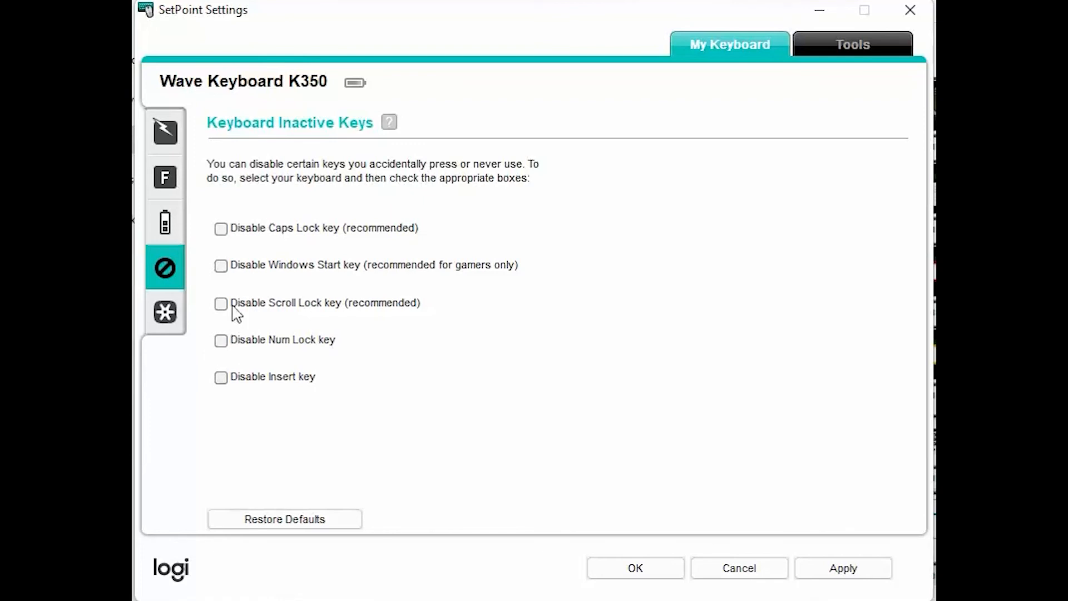
pyautogui.moveTo(227, 275)
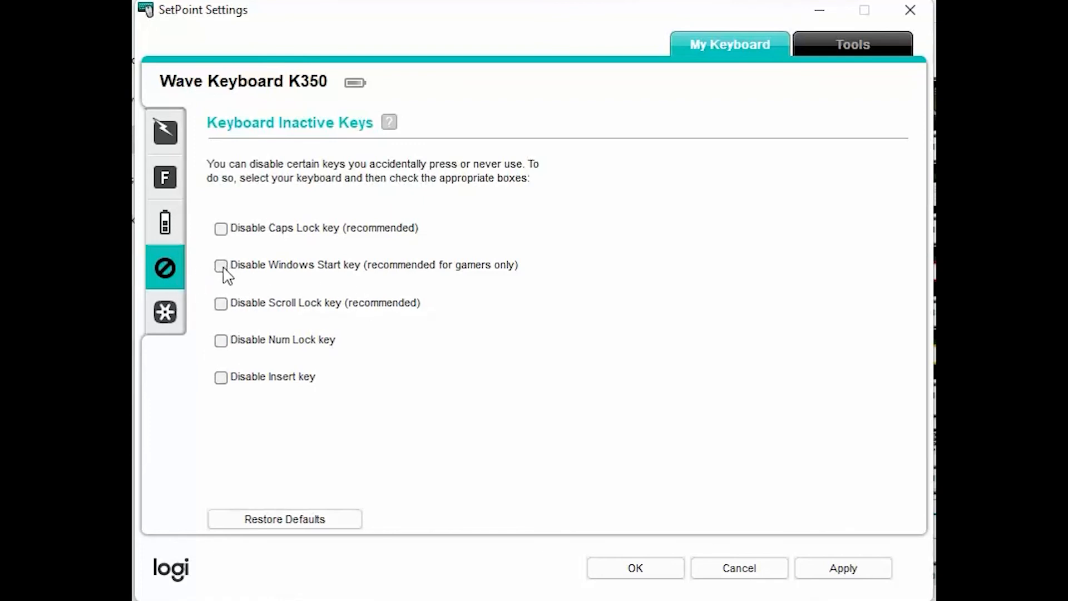
pyautogui.moveTo(231, 397)
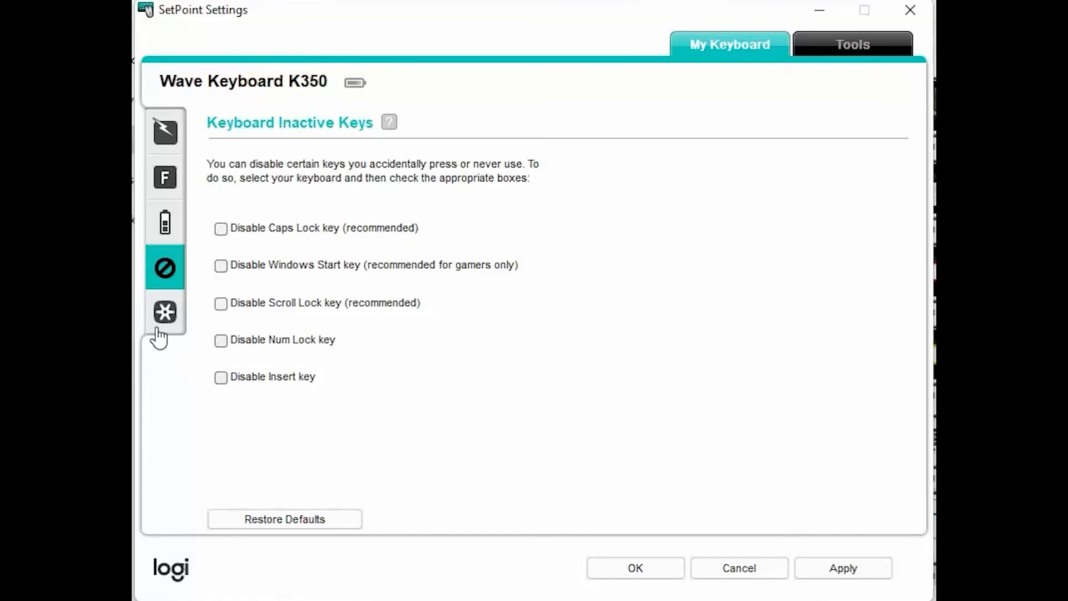
pyautogui.moveTo(165, 312)
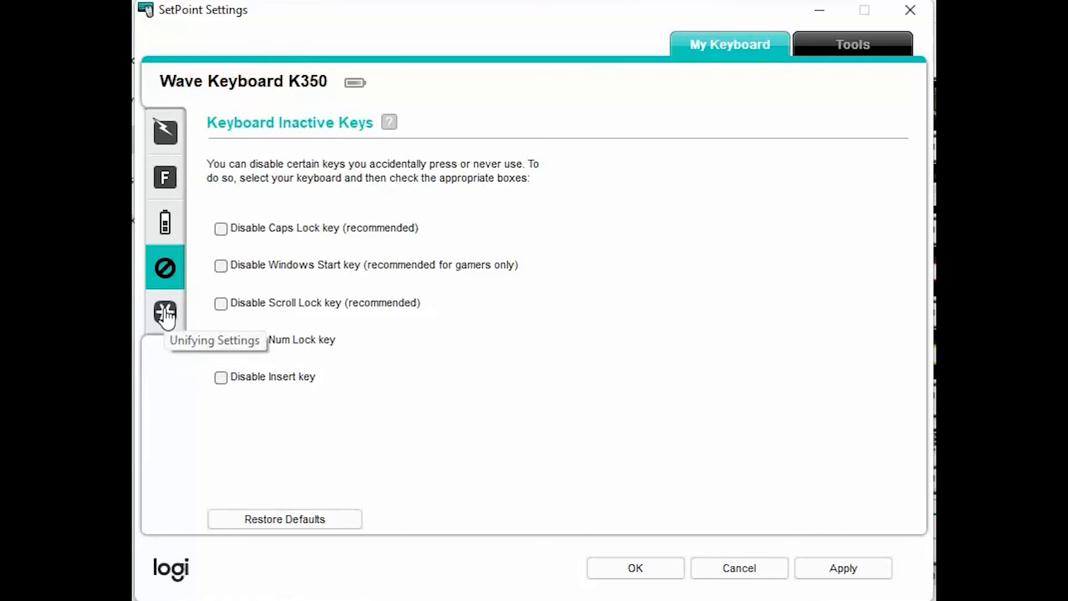
# Show the keyboard's Unifying page with receiver pairing information
pyautogui.click(164, 313)
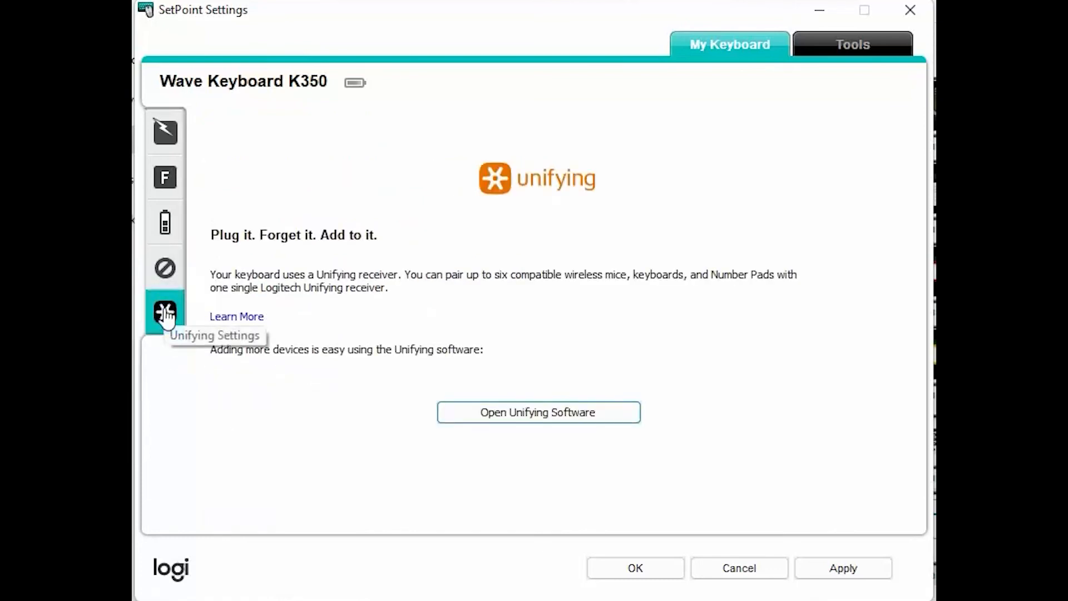
pyautogui.moveTo(405, 381)
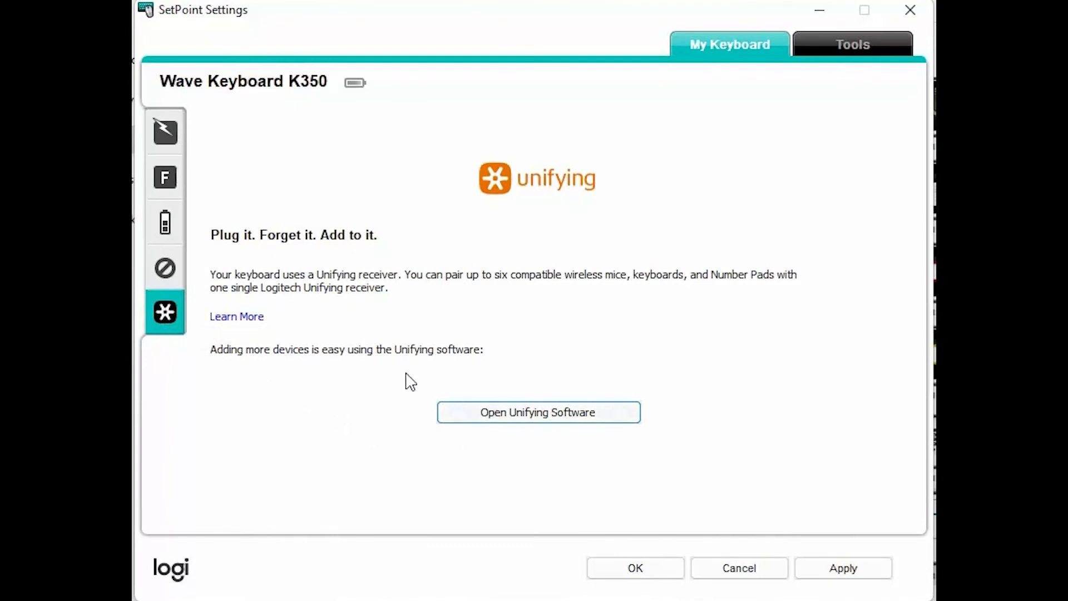
pyautogui.moveTo(528, 427)
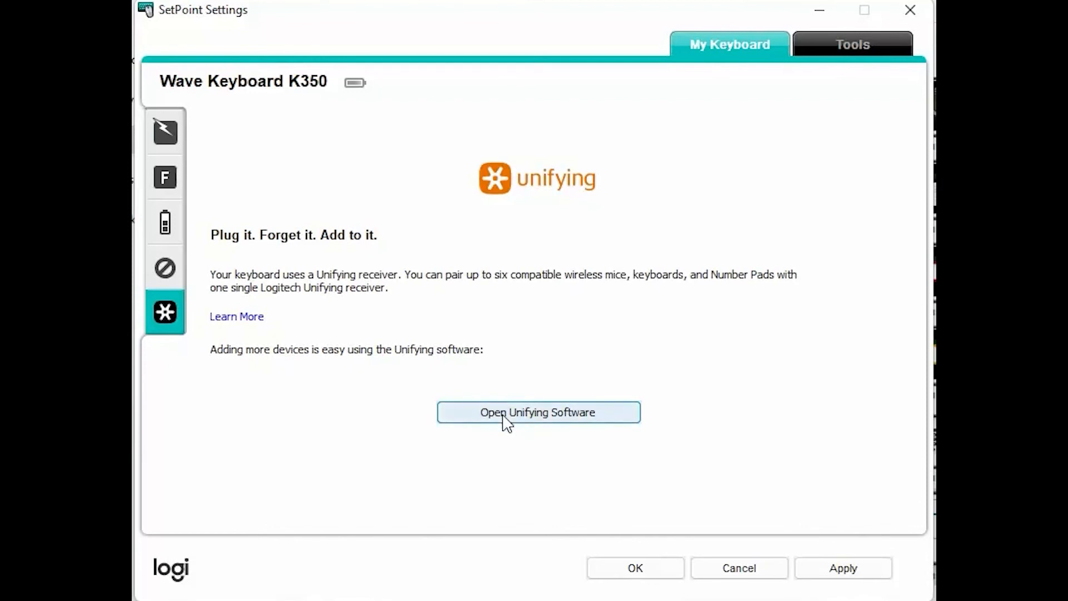
# Show the Tools SetPoint Options for software access, web updates, analytics and status indicators
pyautogui.click(852, 44)
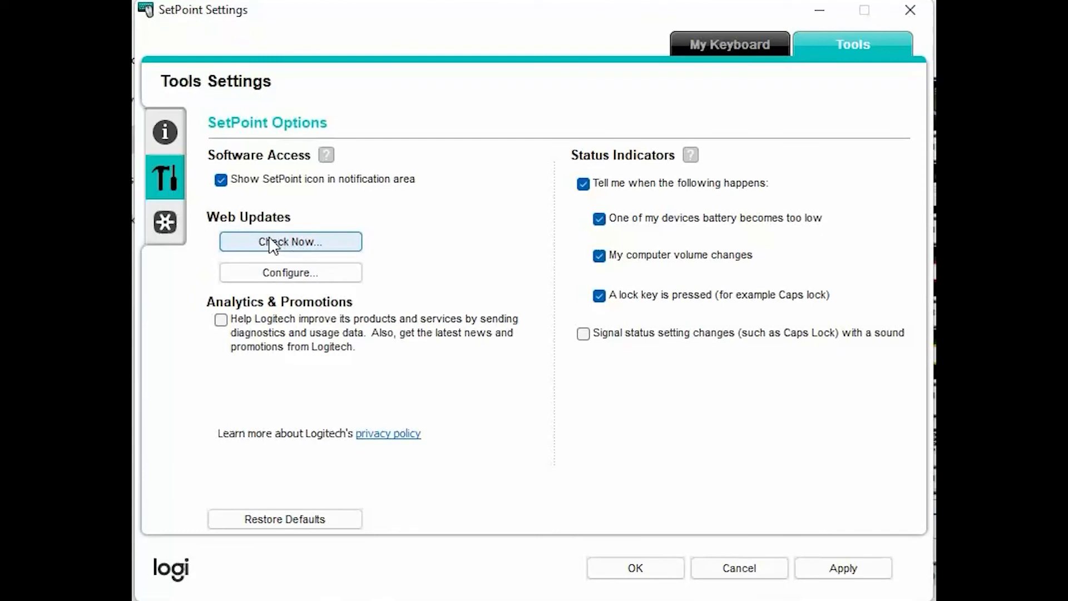
pyautogui.moveTo(551, 253)
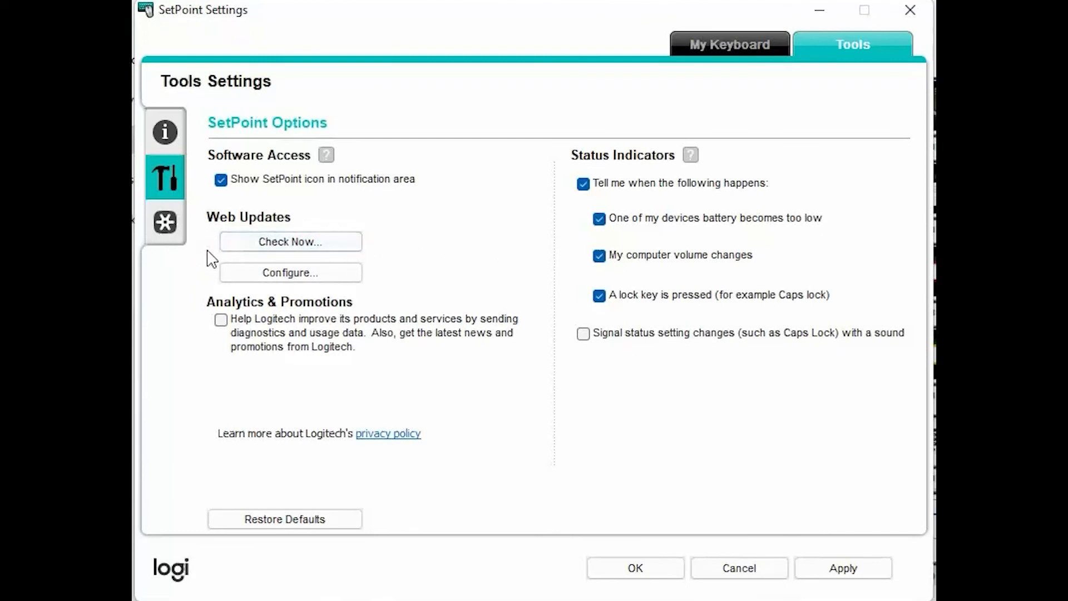
pyautogui.moveTo(291, 273)
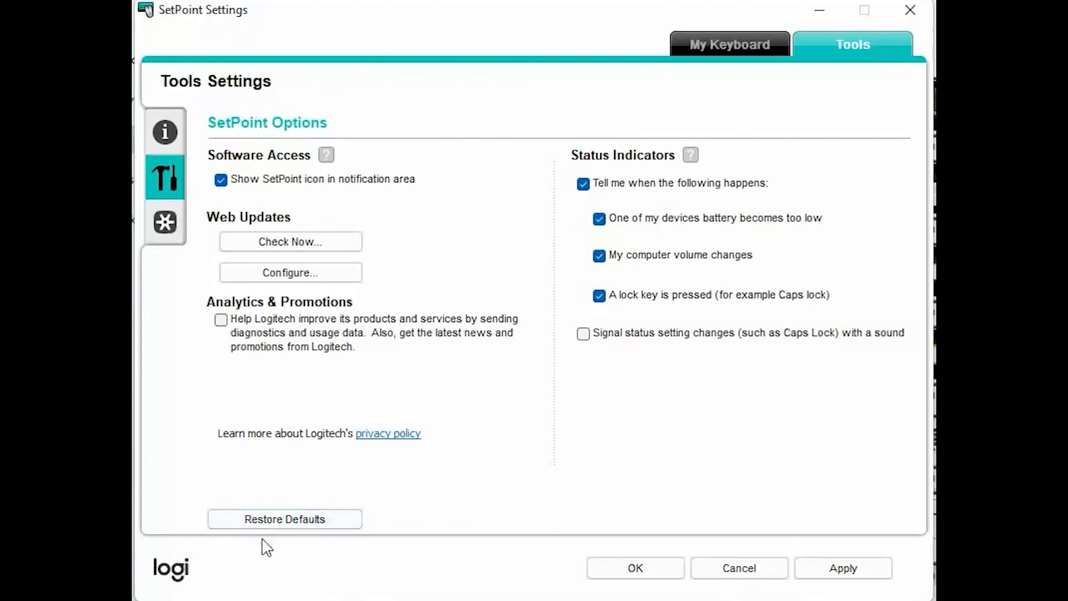
pyautogui.moveTo(181, 235)
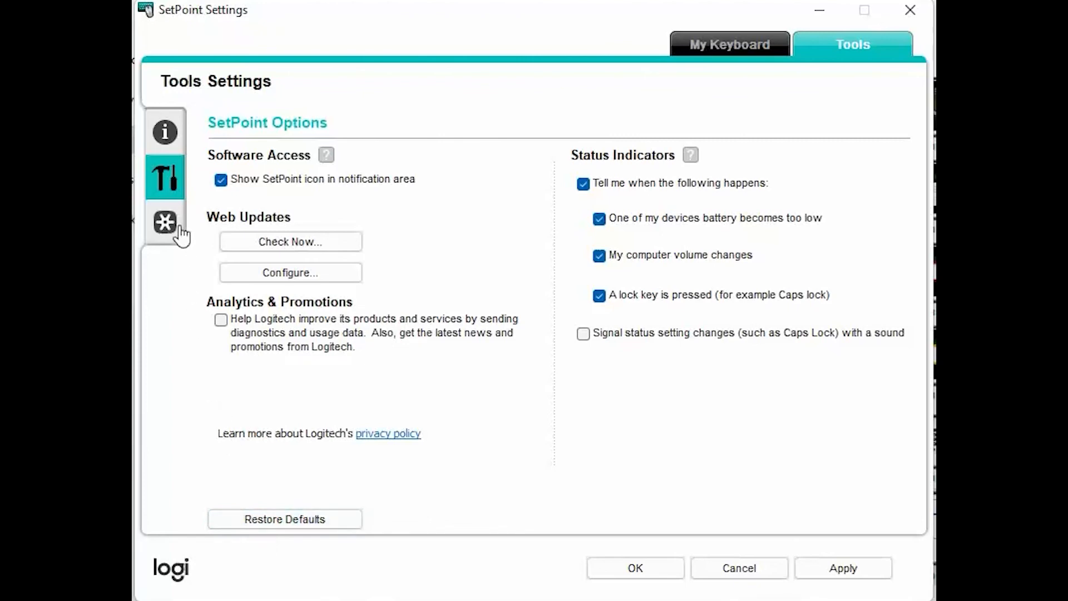
# Show the Tools Unifying page confirming a plugged-in receiver
pyautogui.click(164, 223)
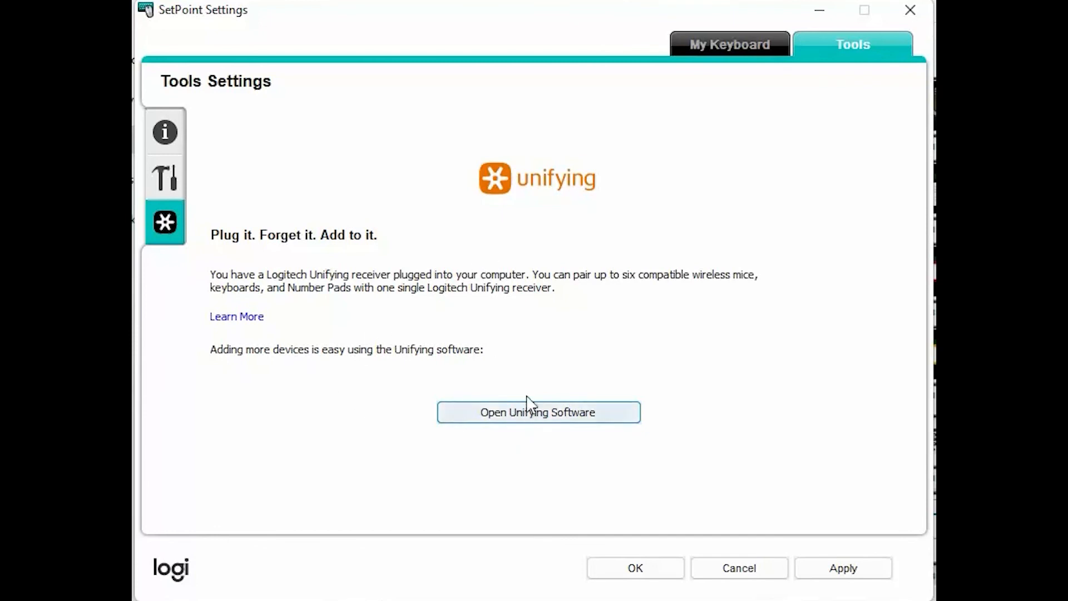
pyautogui.moveTo(308, 438)
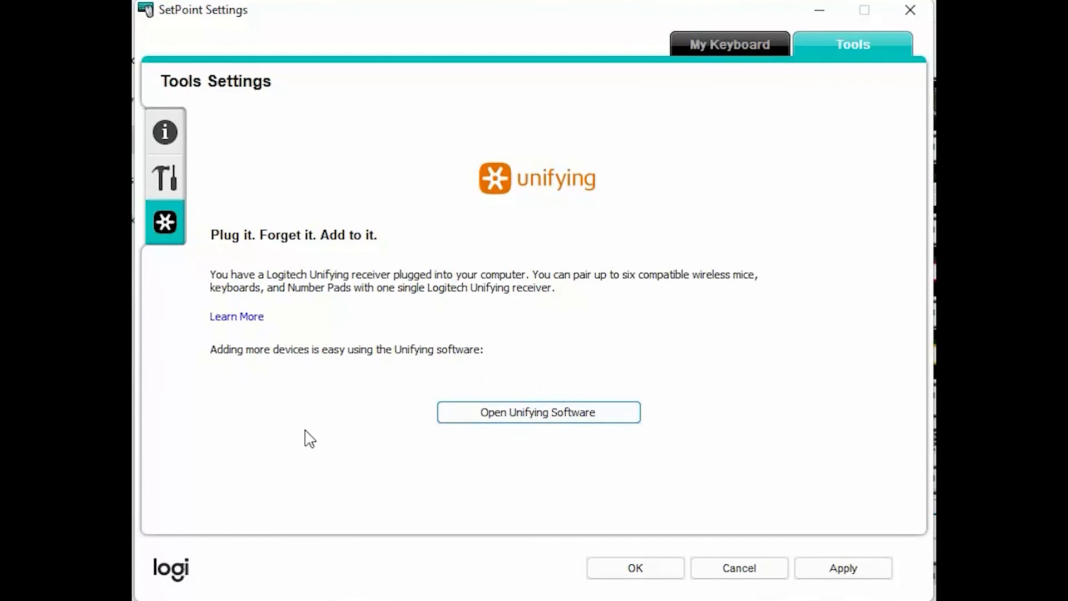
pyautogui.moveTo(788, 280)
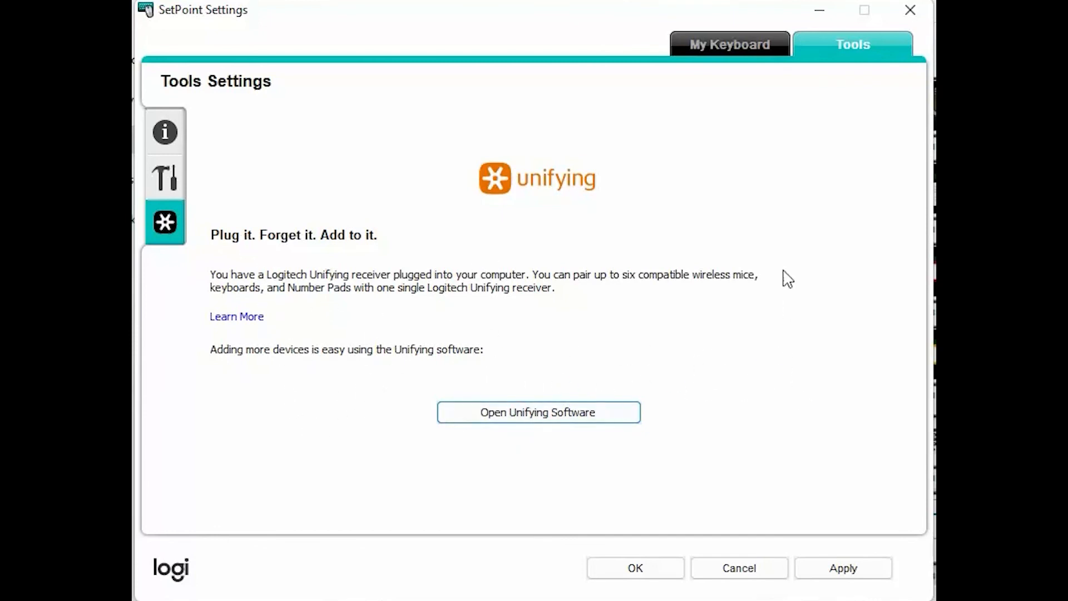
# Return to the K350's hot key settings and select the Application Switcher hot key
pyautogui.click(728, 45)
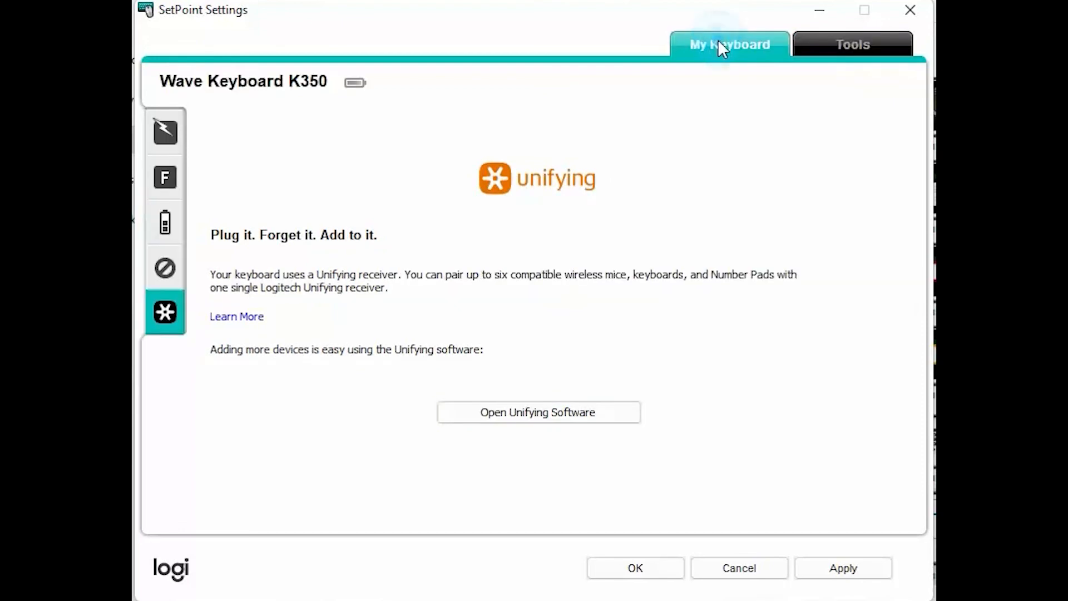
pyautogui.click(165, 131)
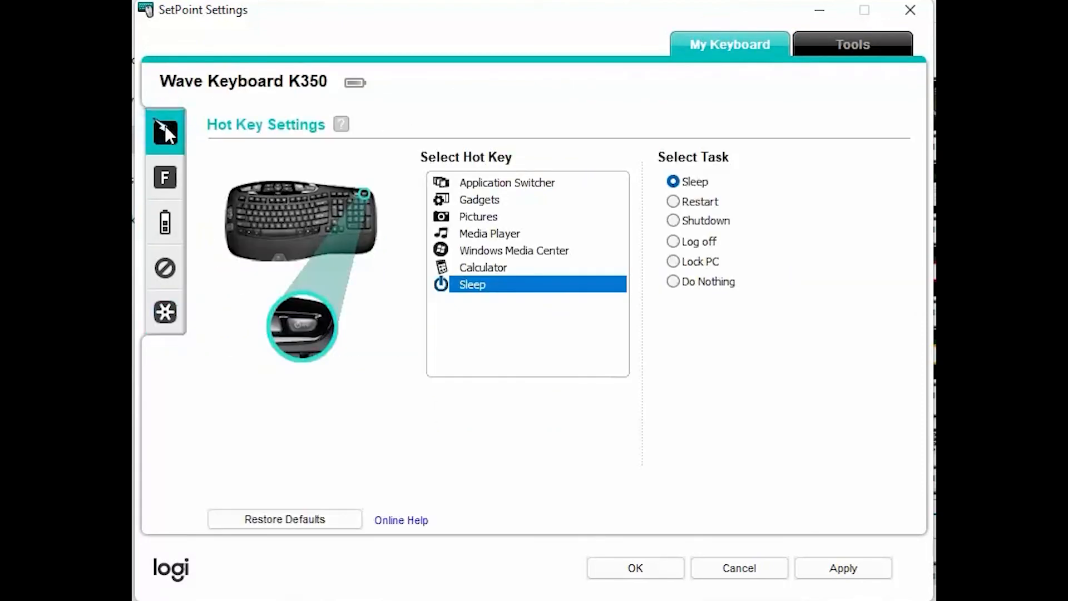
pyautogui.moveTo(285, 490)
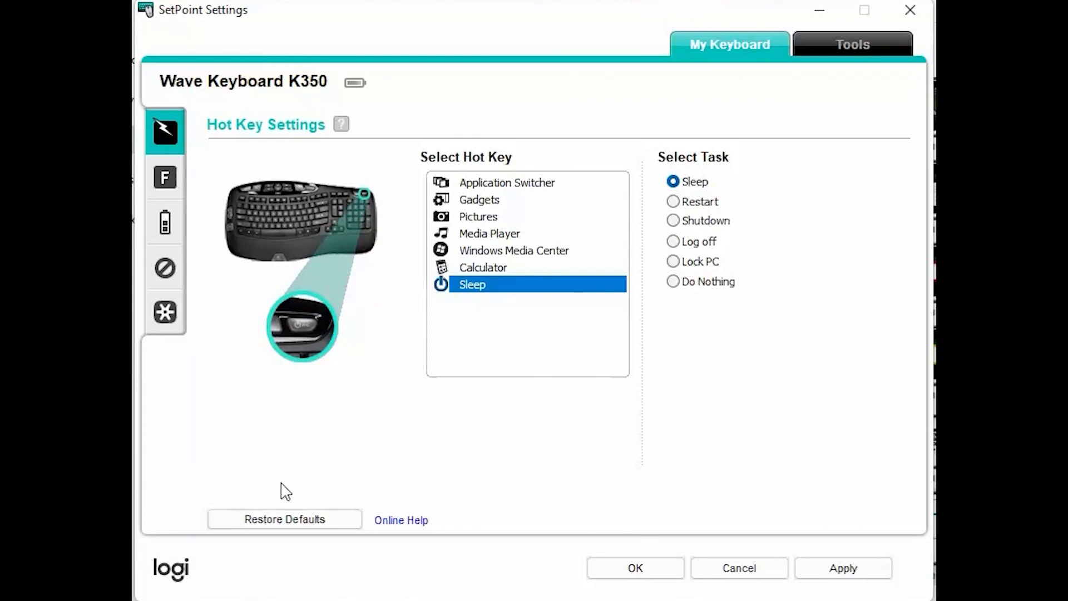
pyautogui.moveTo(454, 357)
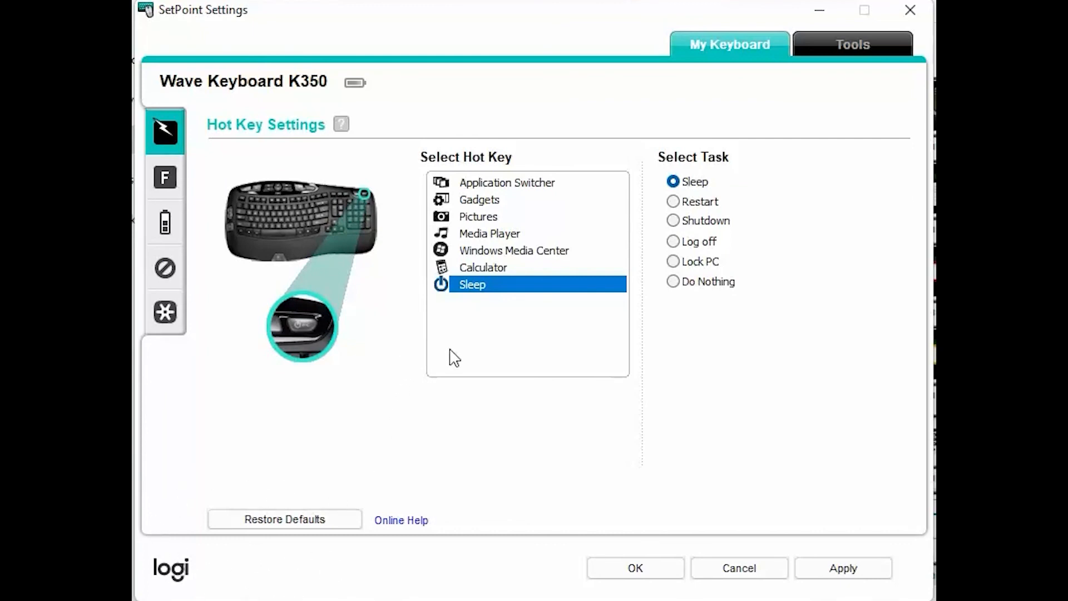
pyautogui.click(508, 182)
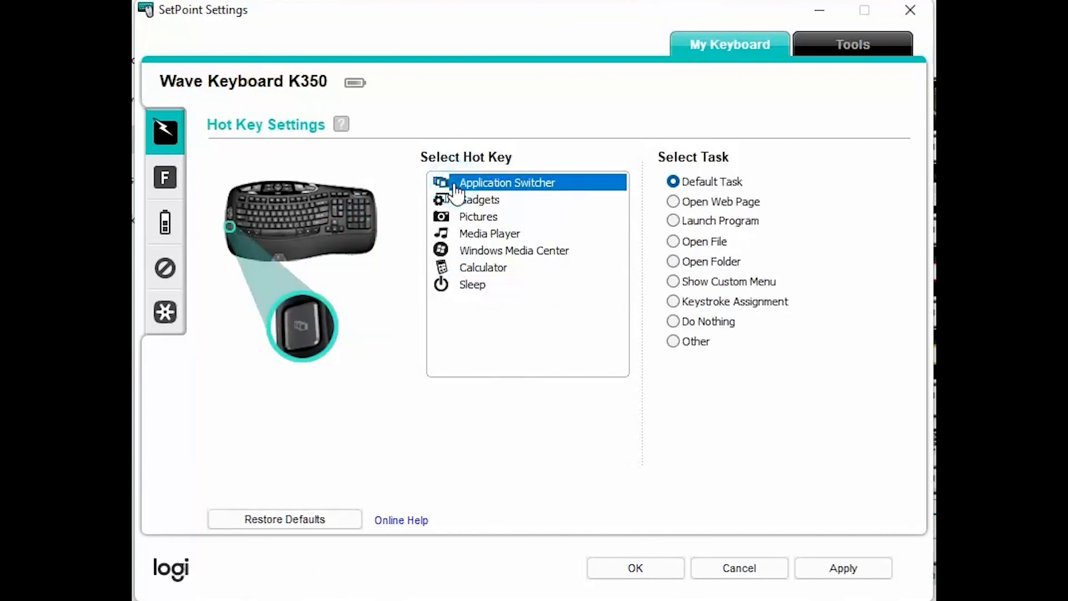
pyautogui.moveTo(511, 492)
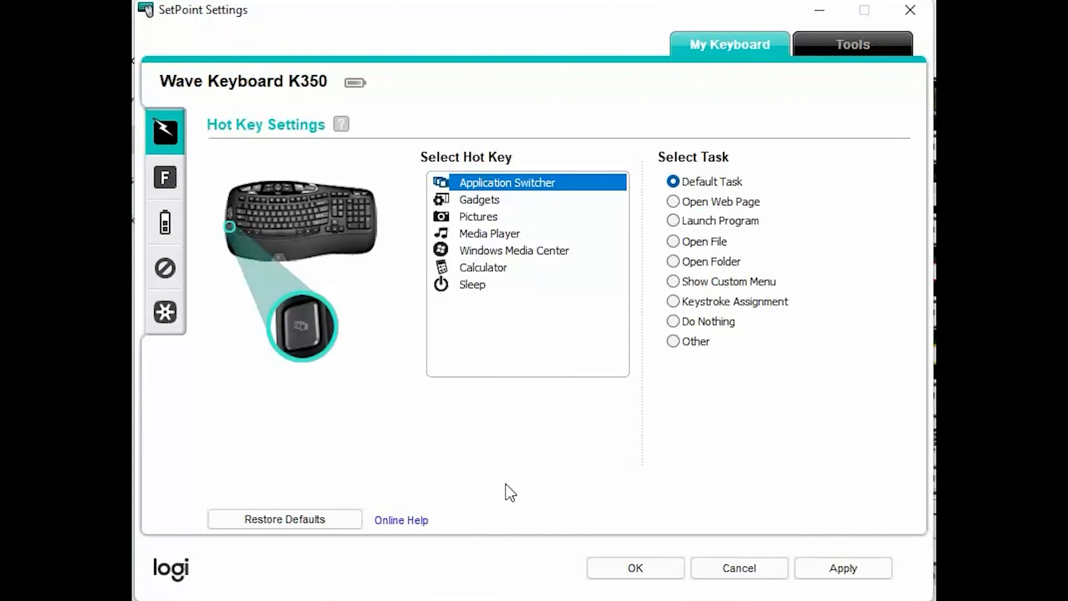